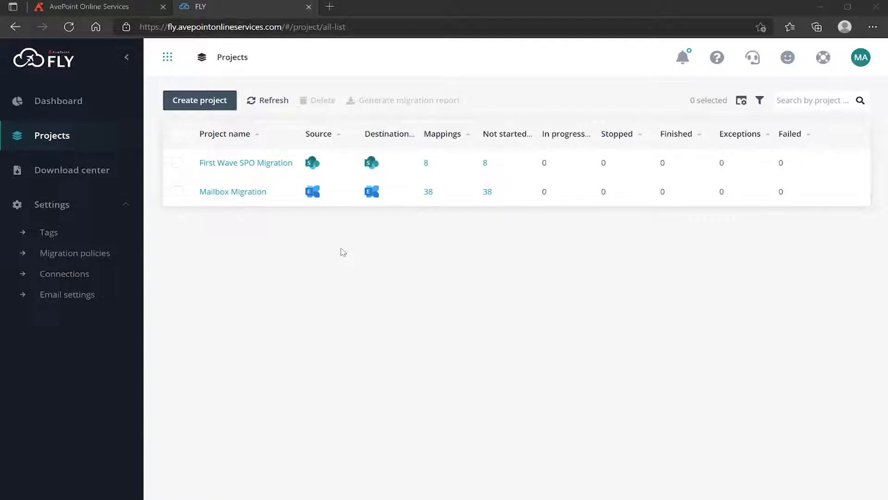
# - Open the First Wave SPO Migration project and expand the Create mapping options
pyautogui.click(245, 162)
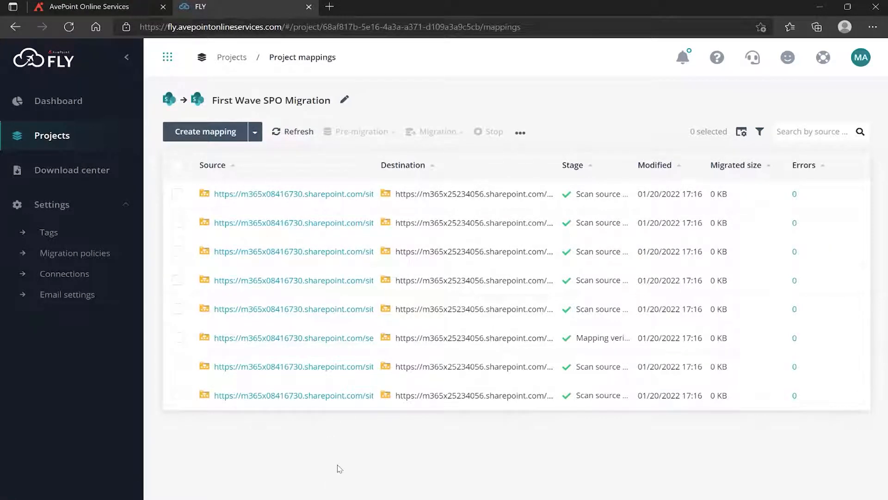
pyautogui.moveTo(318, 280)
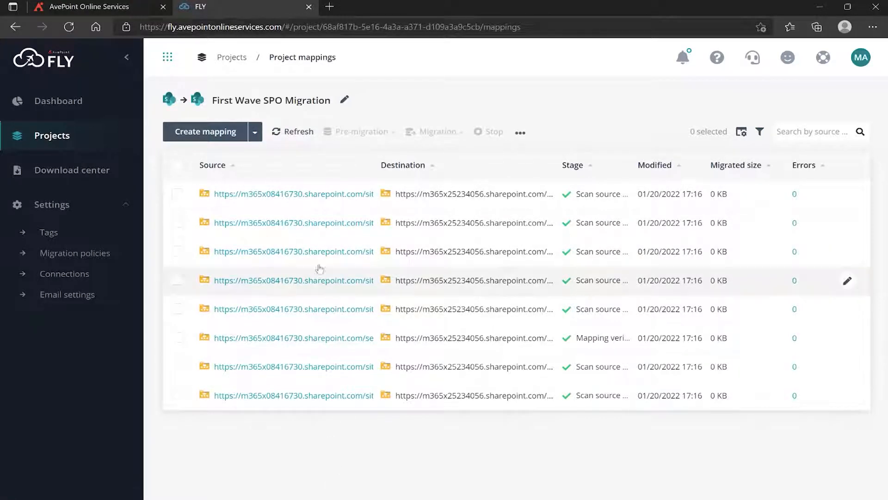
pyautogui.click(254, 132)
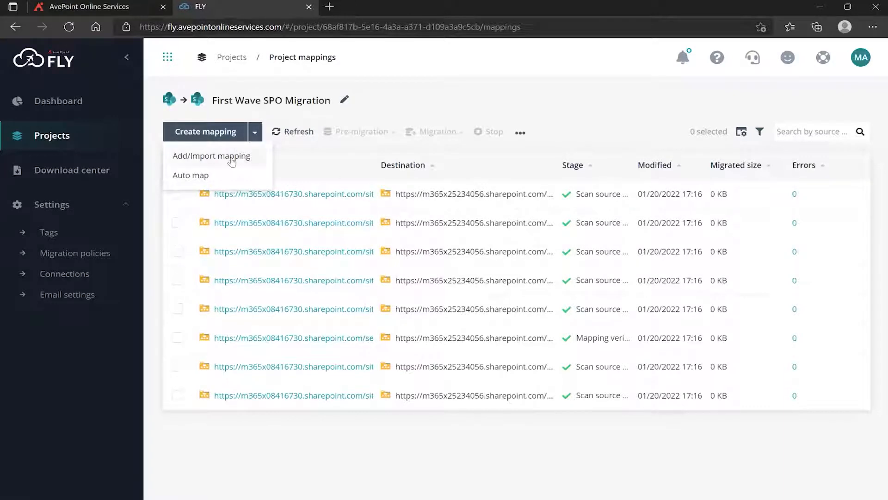
# - Add and save a mapping with destination sharepoint.com/sites/benefits
pyautogui.click(211, 156)
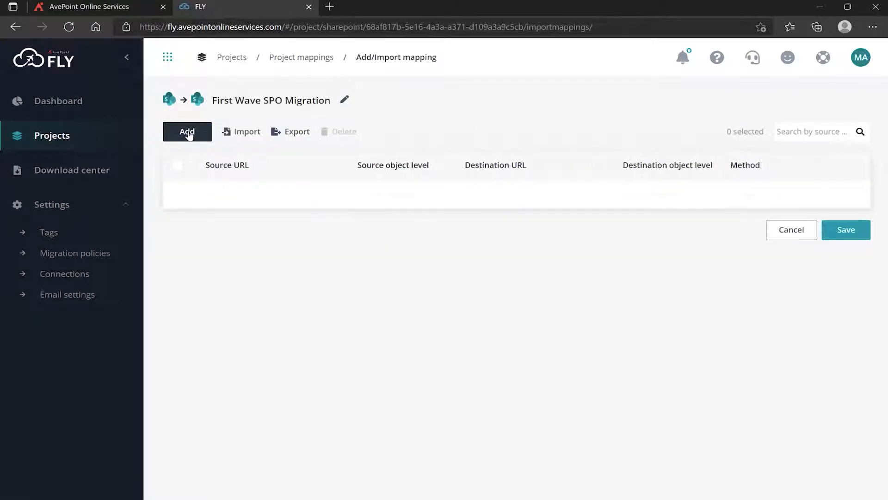
pyautogui.click(187, 132)
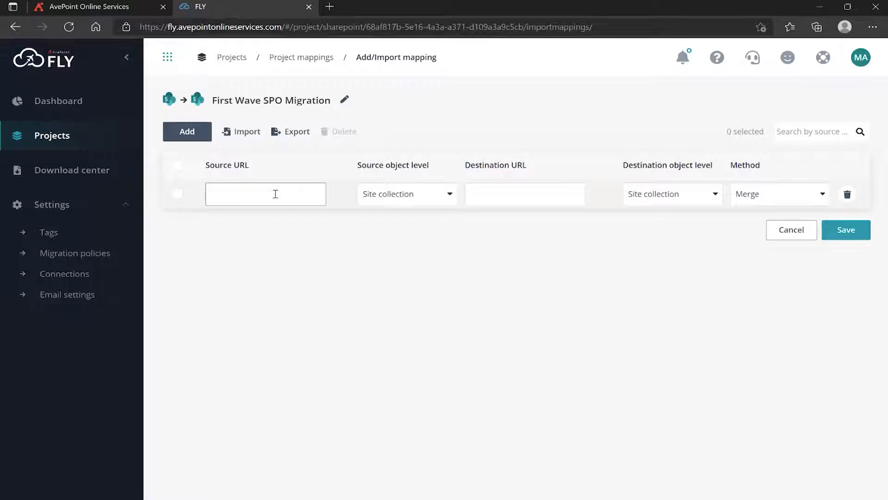
pyautogui.click(266, 194)
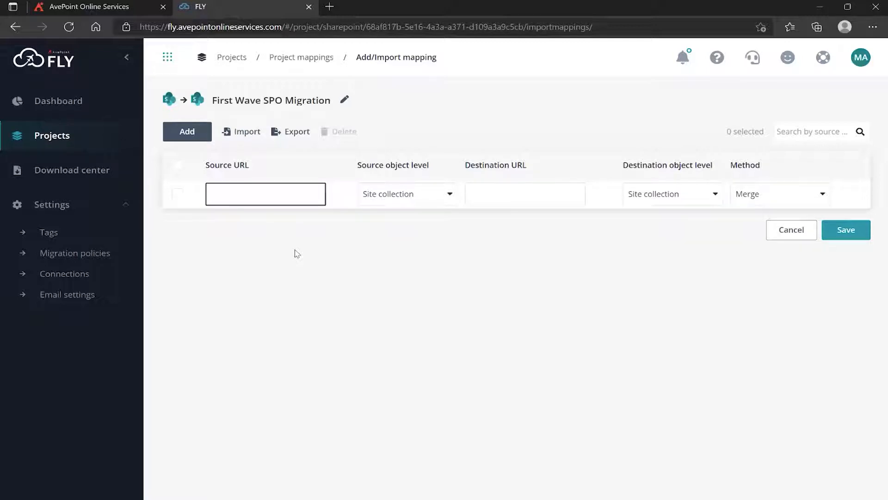
pyautogui.click(265, 193)
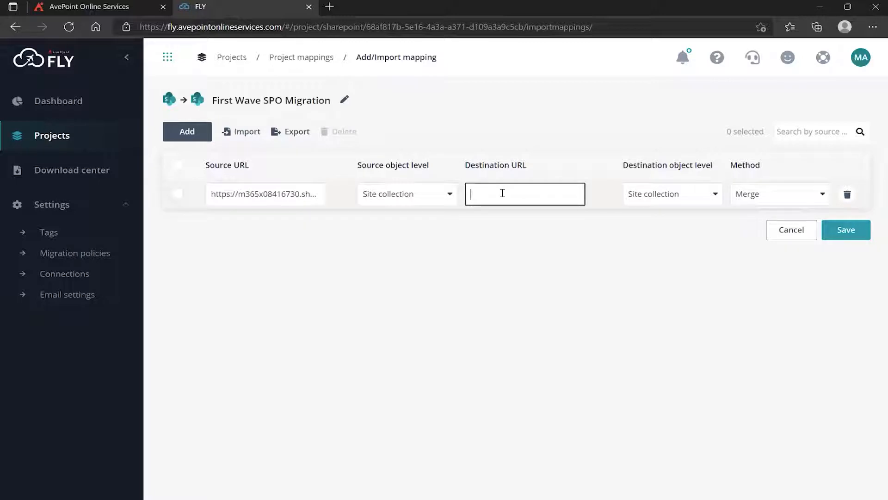
pyautogui.write('sharepoint.com/sites/benefits')
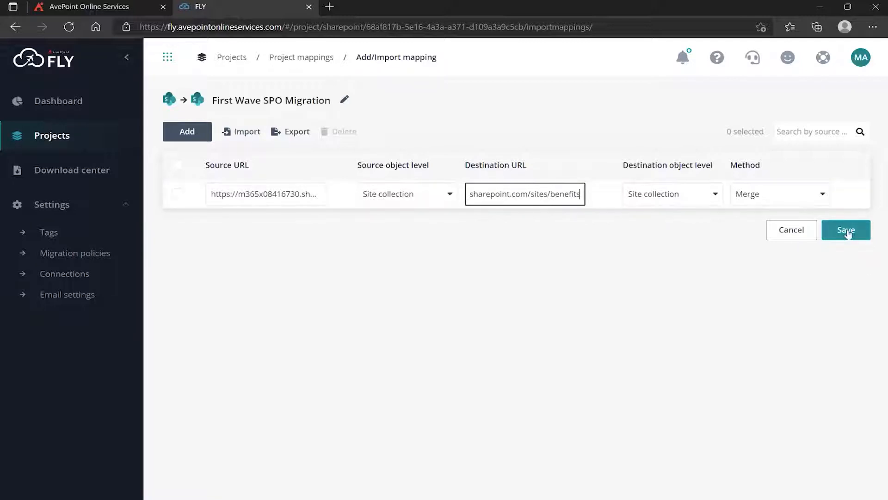
pyautogui.click(845, 230)
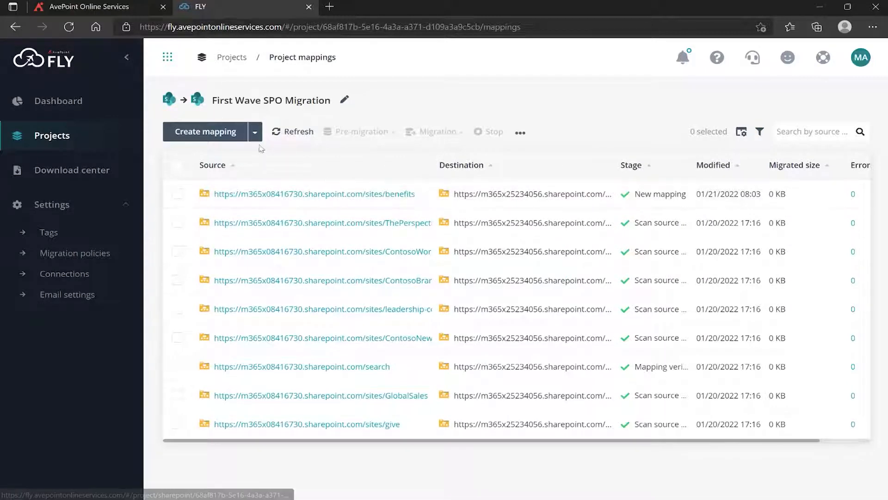
pyautogui.click(254, 132)
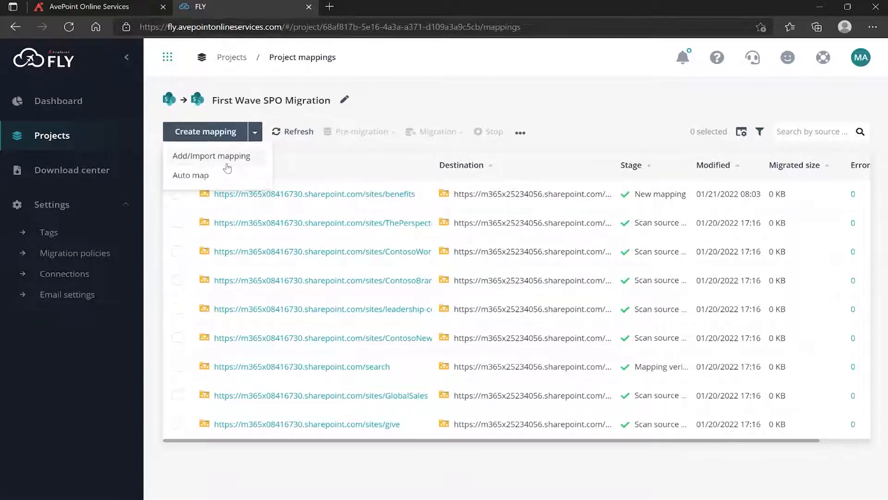
pyautogui.moveTo(212, 156)
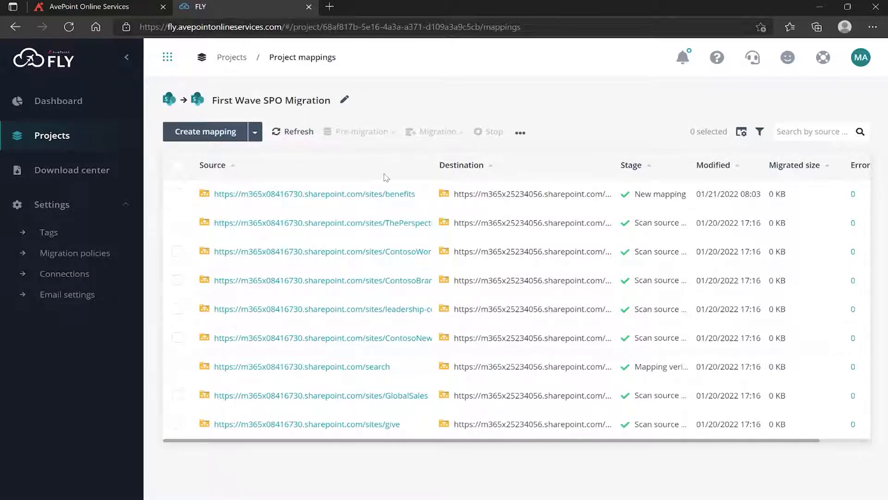
# - Scan the benefits mapping's source data, then return to the Projects list
pyautogui.click(178, 193)
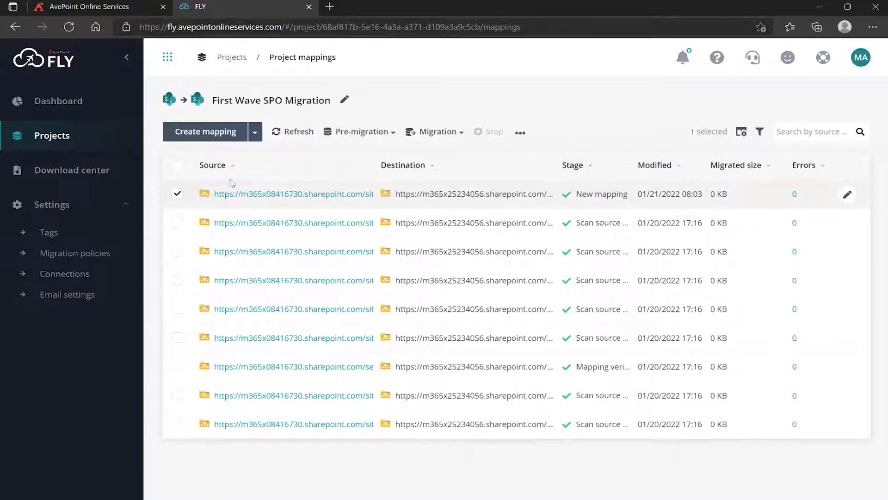
pyautogui.click(360, 131)
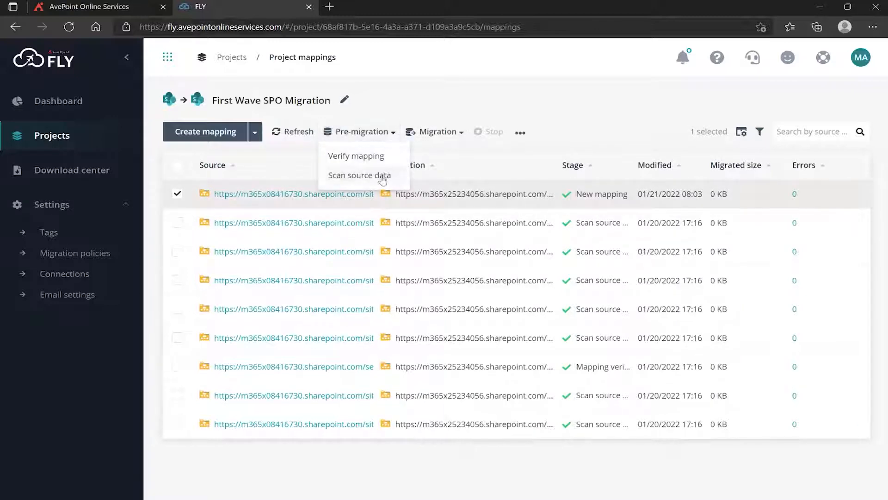
pyautogui.click(359, 175)
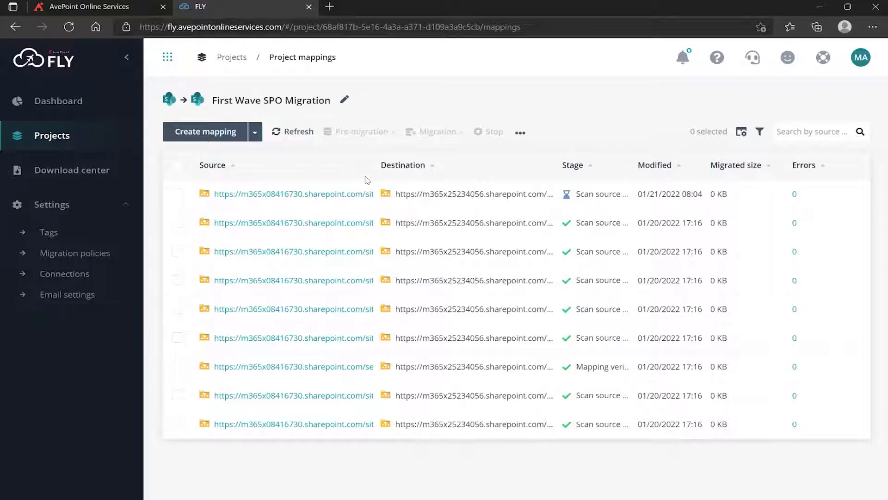
pyautogui.click(231, 57)
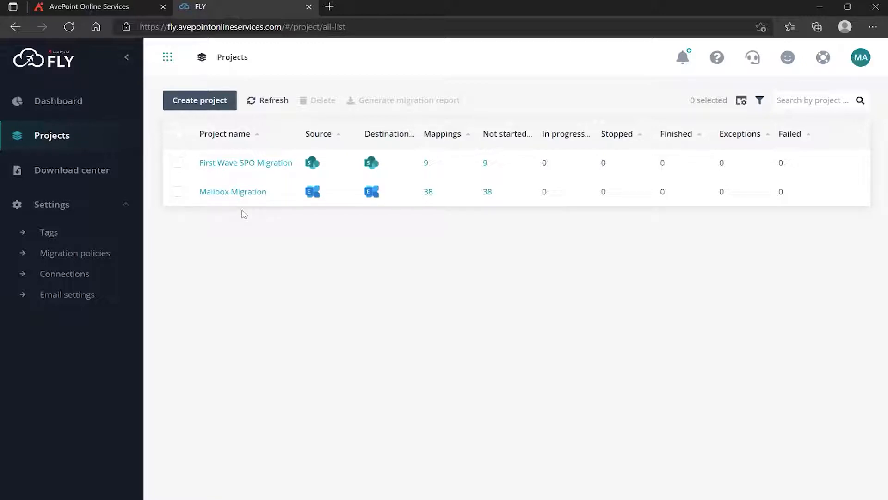
# - Open First Wave SPO Migration and select all nine of its mappings
pyautogui.click(246, 162)
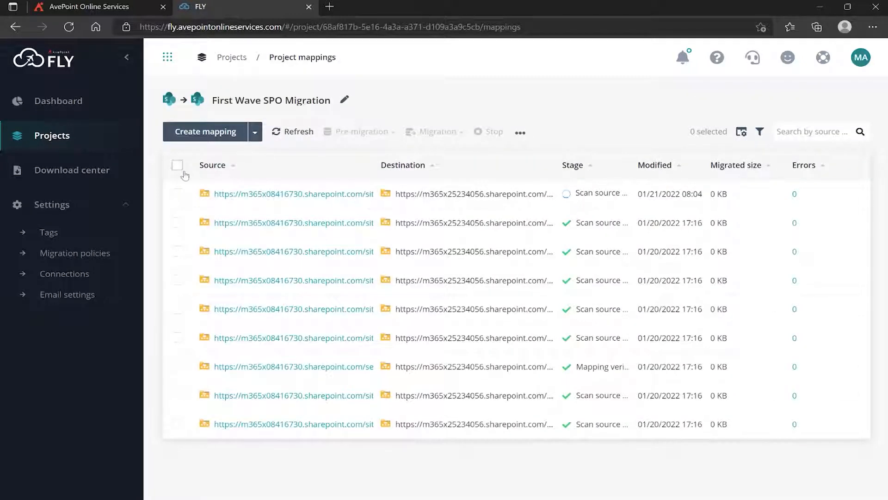
pyautogui.click(177, 165)
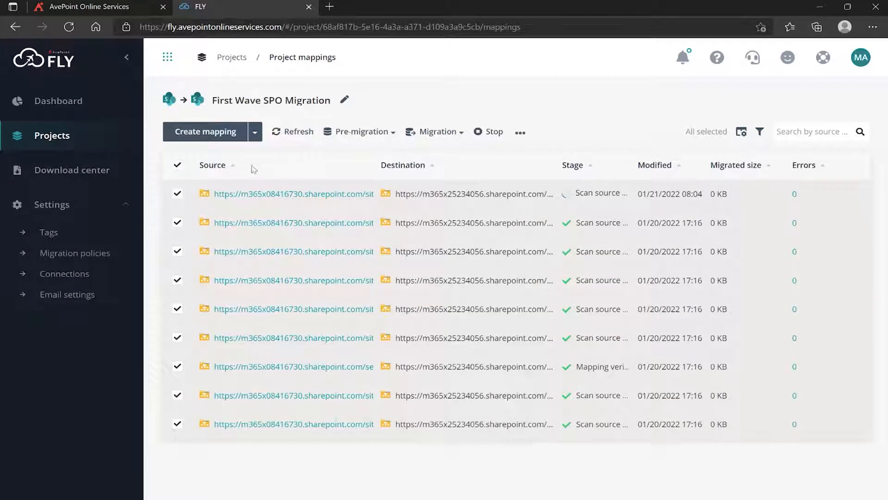
pyautogui.click(178, 165)
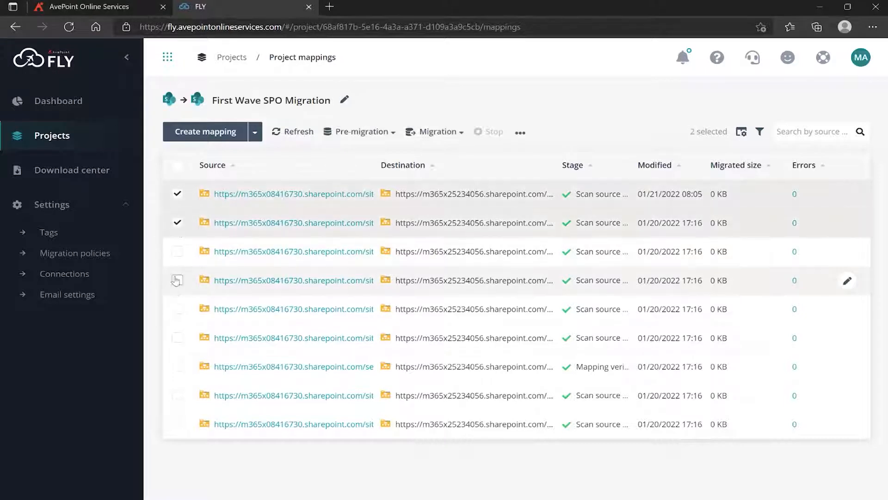
pyautogui.click(177, 308)
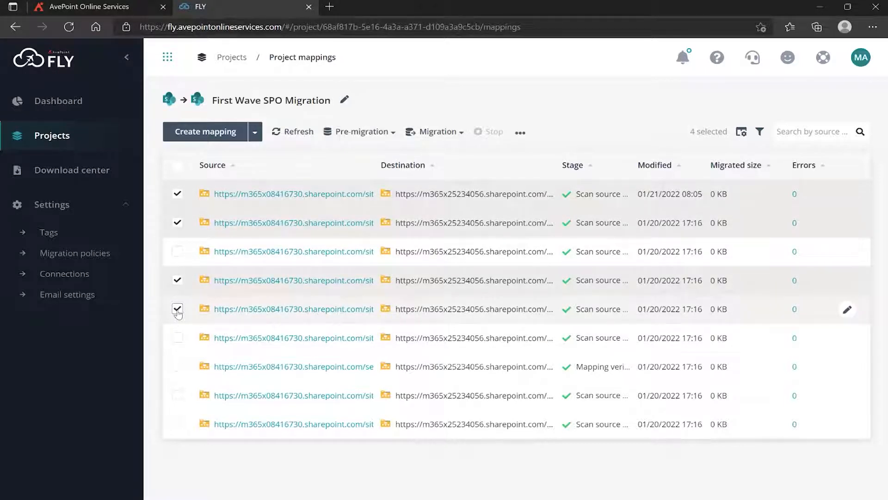
pyautogui.click(177, 164)
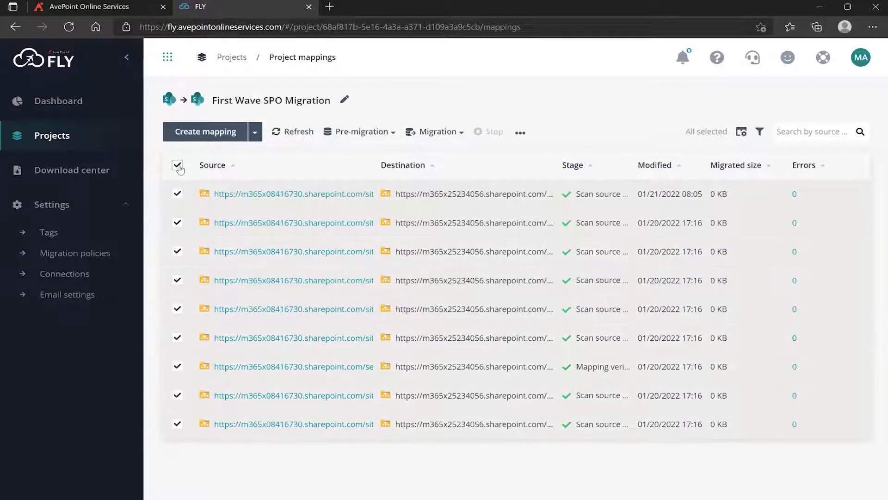
pyautogui.click(177, 165)
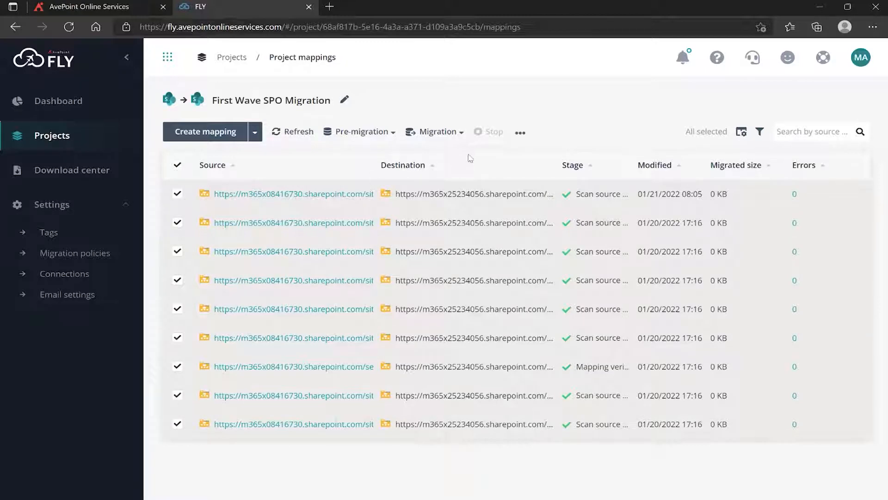
# - Review the Migration dropdown's Full, Incremental, Retry failed objects and Change schedule options
pyautogui.click(435, 132)
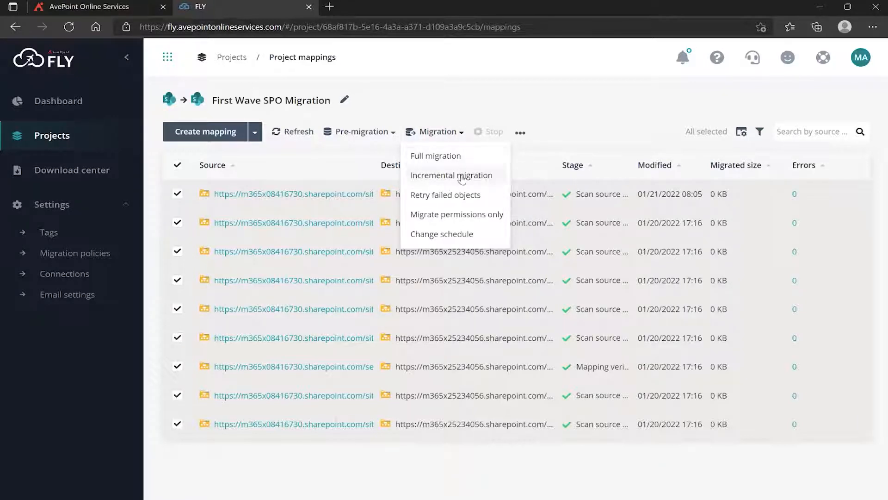
pyautogui.moveTo(436, 156)
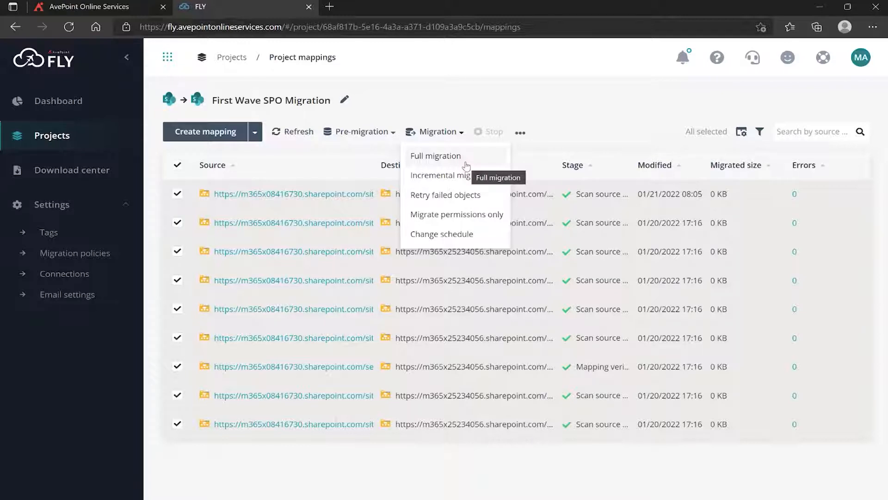
pyautogui.moveTo(451, 174)
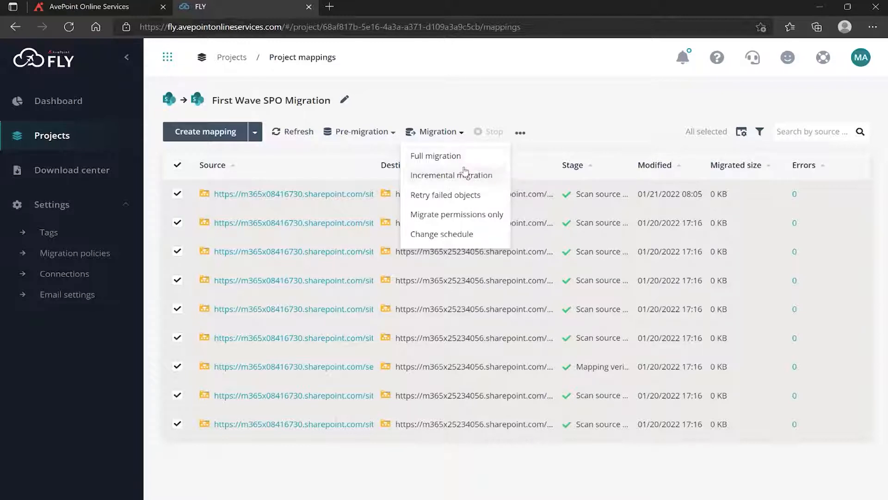
pyautogui.moveTo(451, 175)
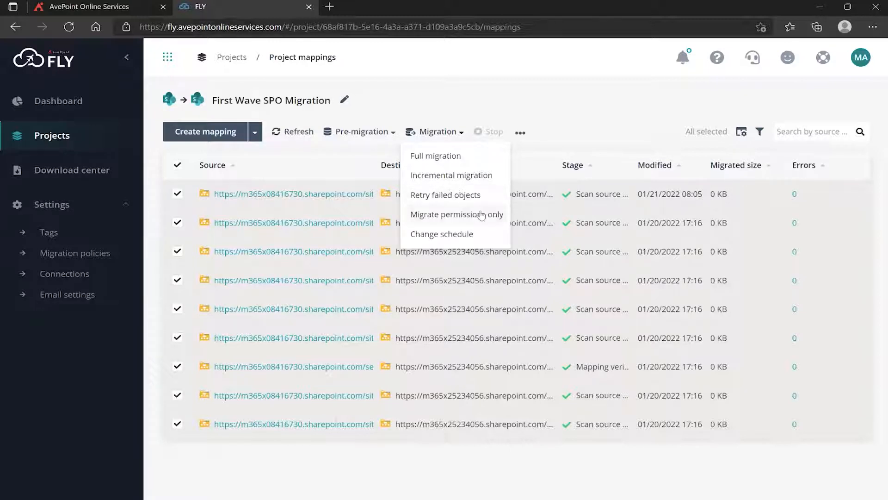
pyautogui.moveTo(457, 215)
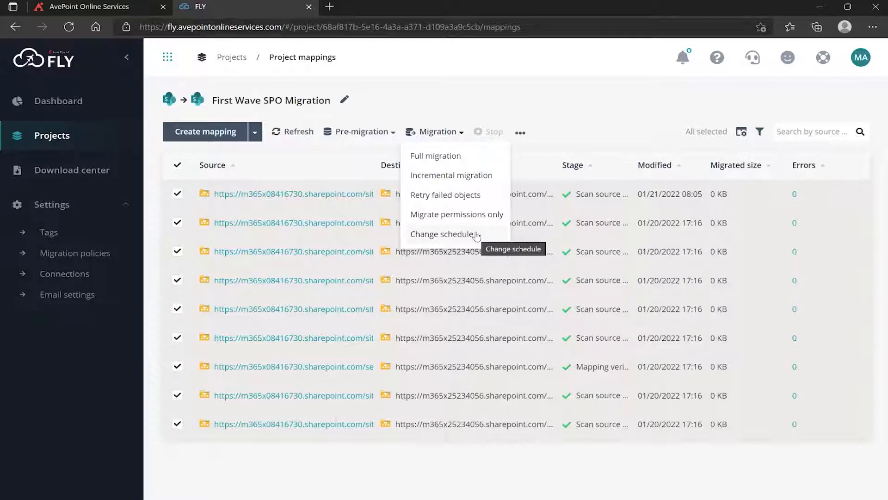
pyautogui.moveTo(477, 195)
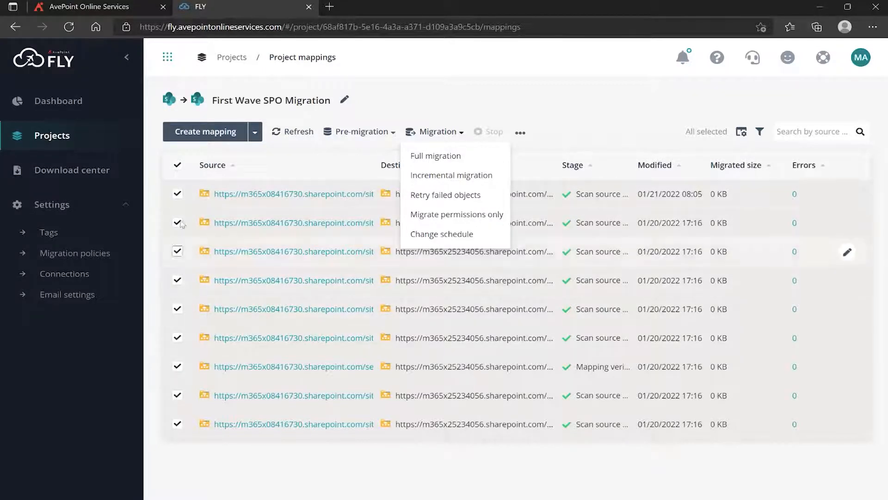
pyautogui.moveTo(435, 159)
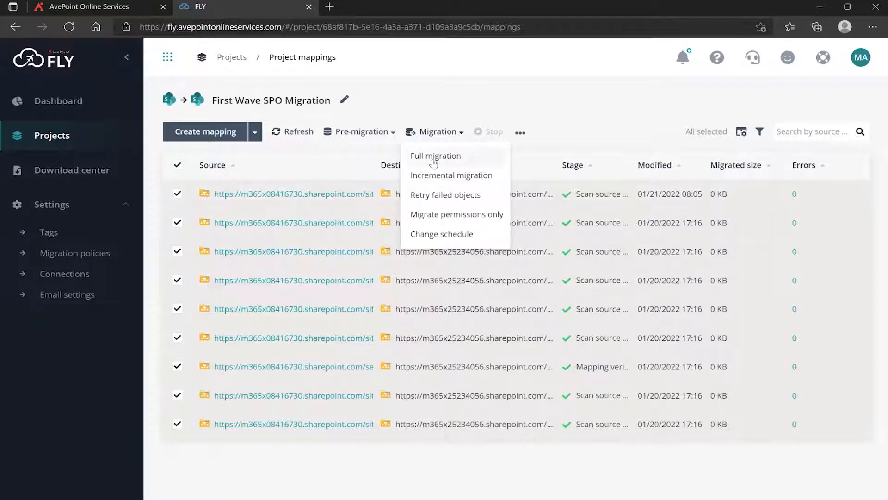
# - Select only the first three site mappings and choose Full migration
pyautogui.click(177, 165)
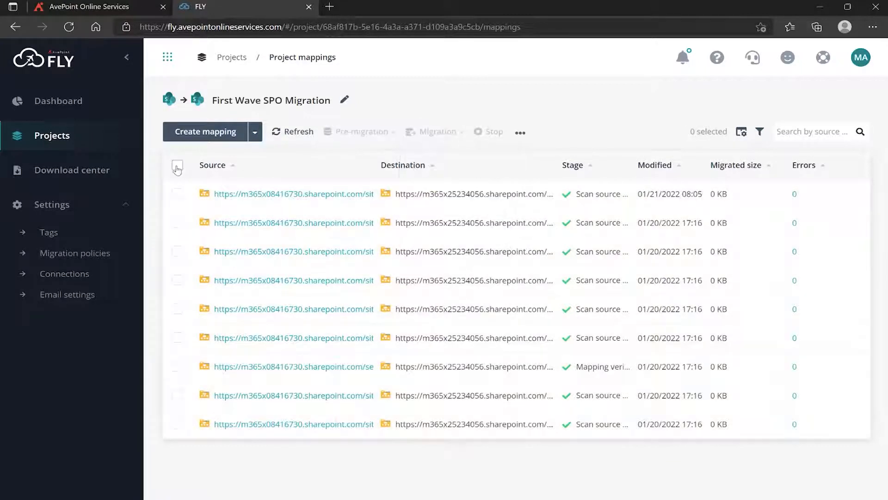
pyautogui.click(177, 194)
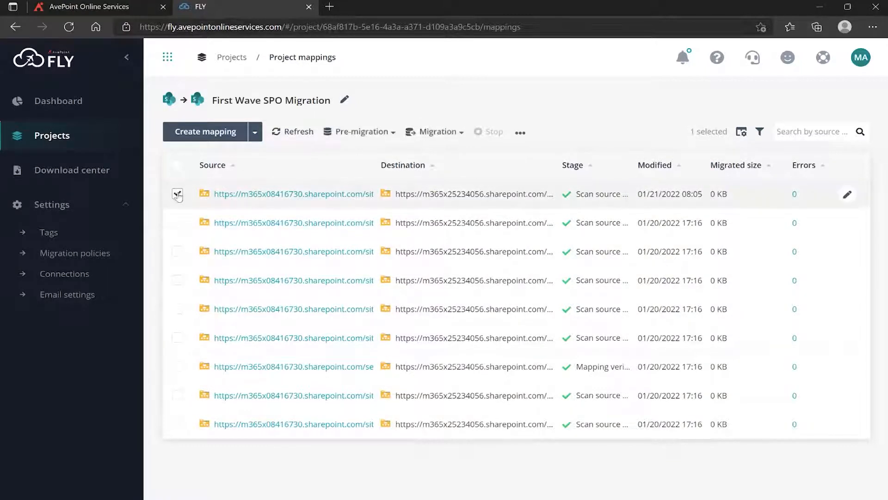
pyautogui.click(178, 251)
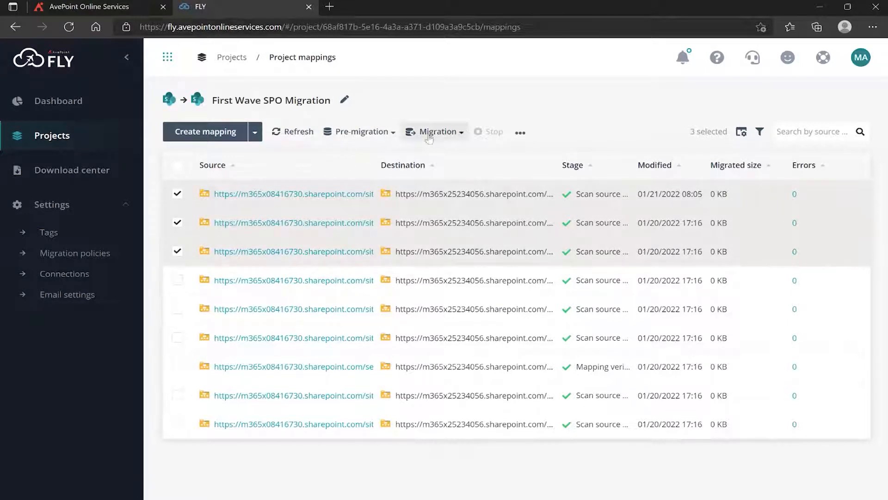
pyautogui.click(435, 131)
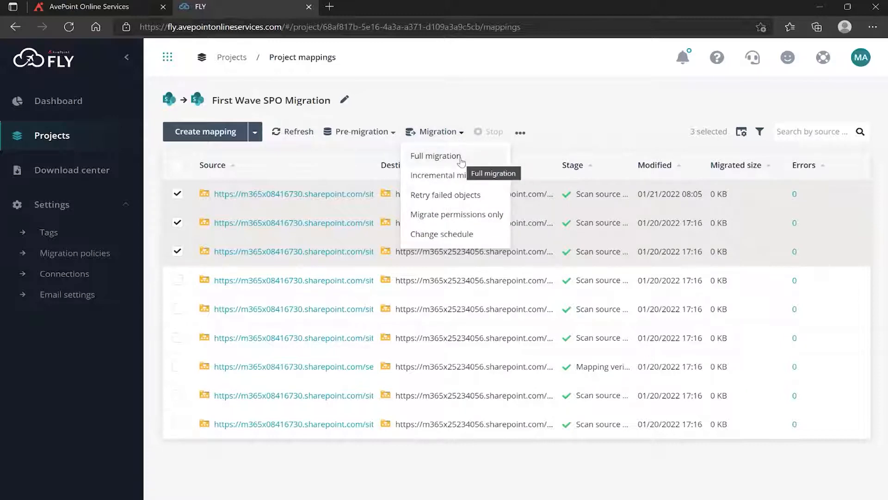
pyautogui.click(435, 156)
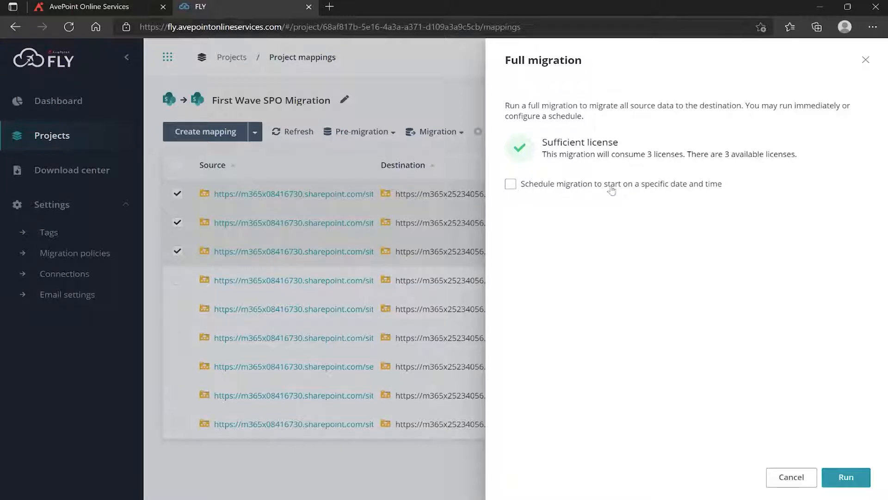
# - Leave scheduling off and run the full migration immediately
pyautogui.click(510, 184)
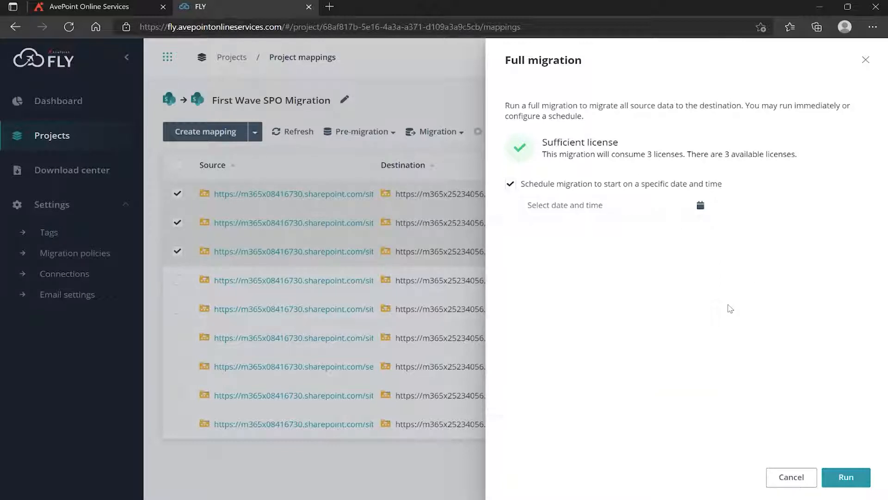
pyautogui.click(510, 184)
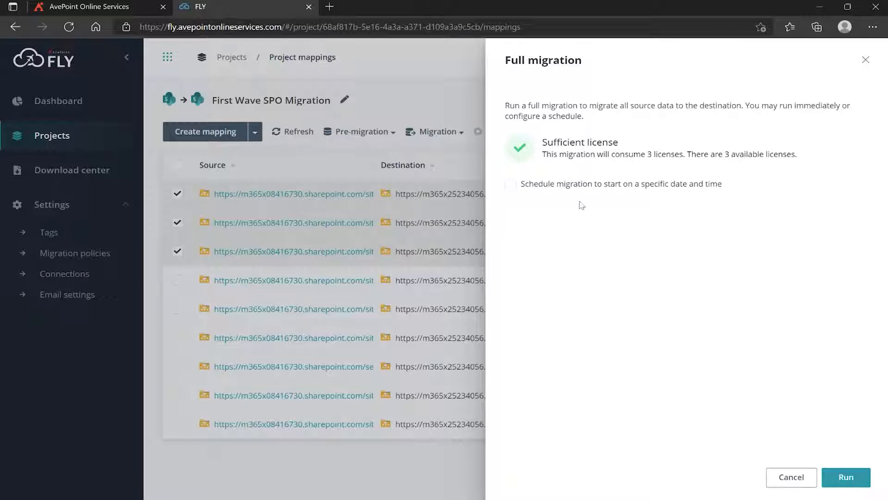
pyautogui.moveTo(695, 319)
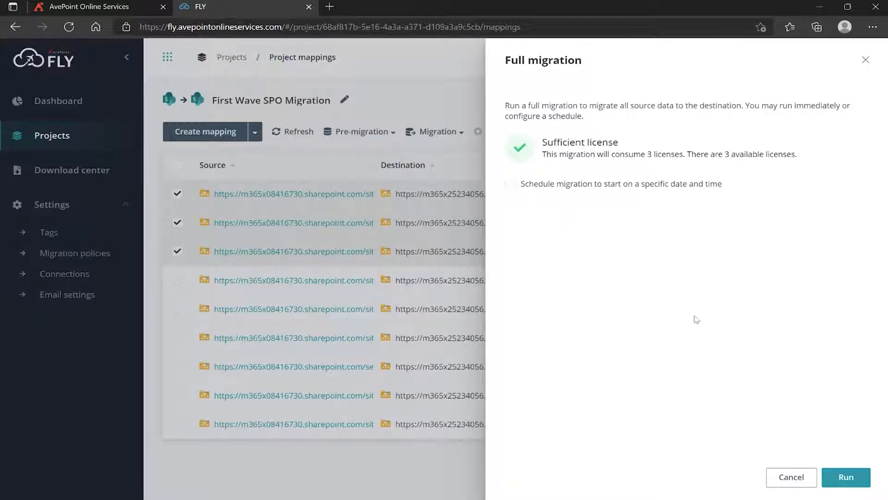
pyautogui.click(845, 477)
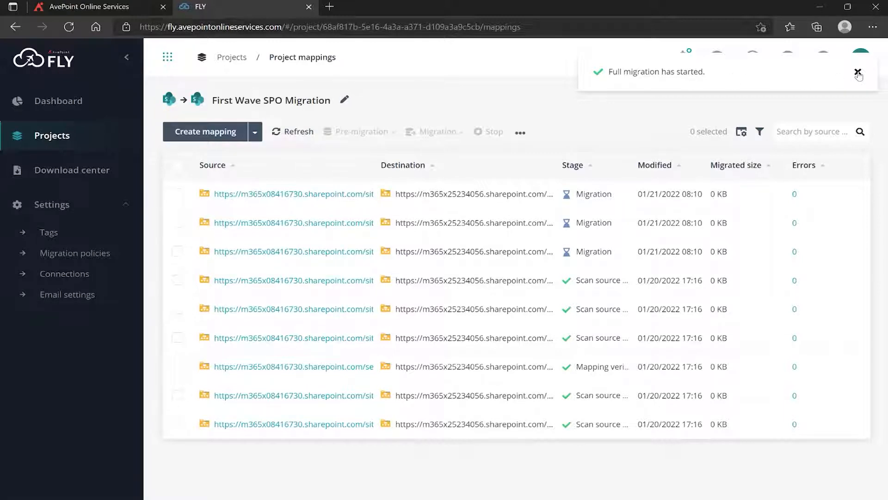
# - Close the 'Full migration has started' notification
pyautogui.click(859, 76)
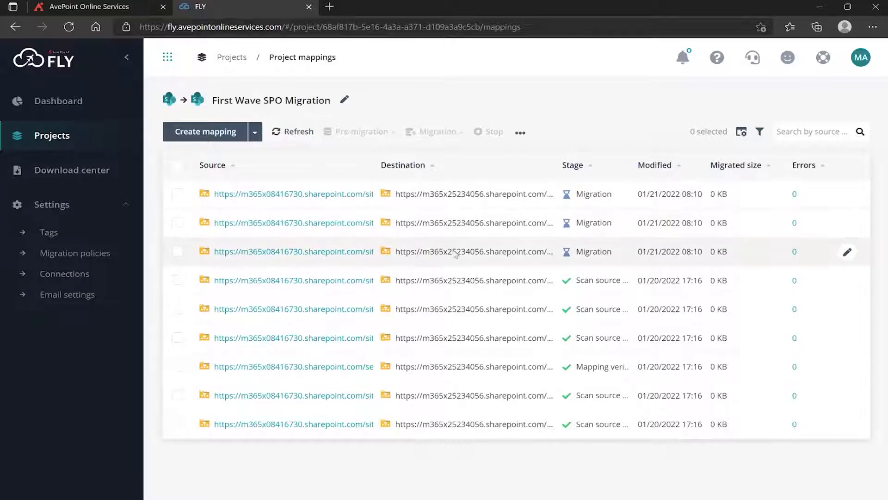
pyautogui.moveTo(473, 108)
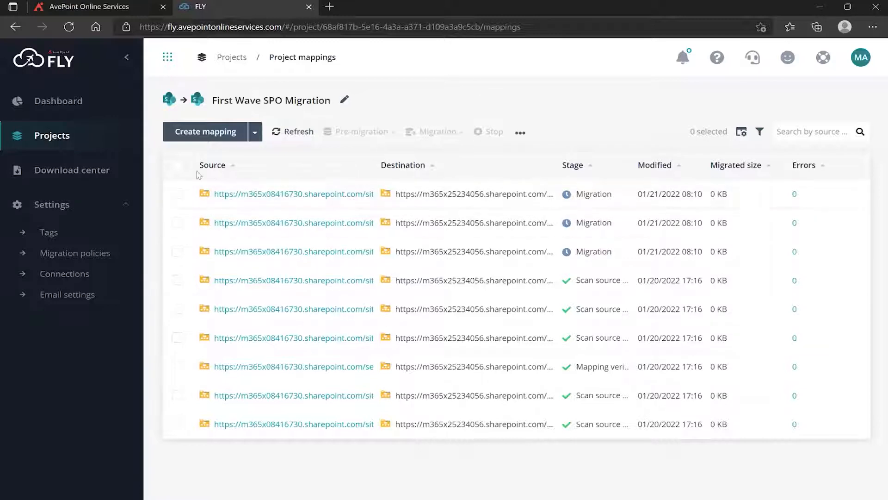
# - Return to the Projects list and open the Mailbox Migration project
pyautogui.click(232, 56)
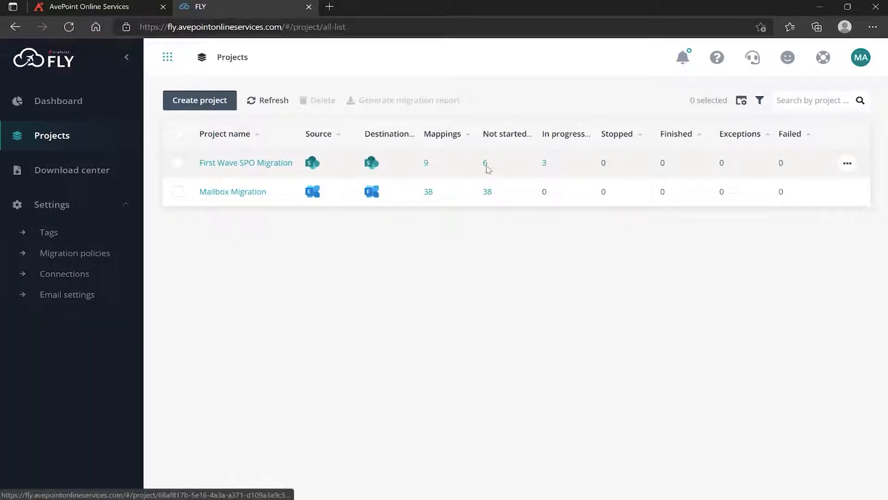
pyautogui.moveTo(548, 171)
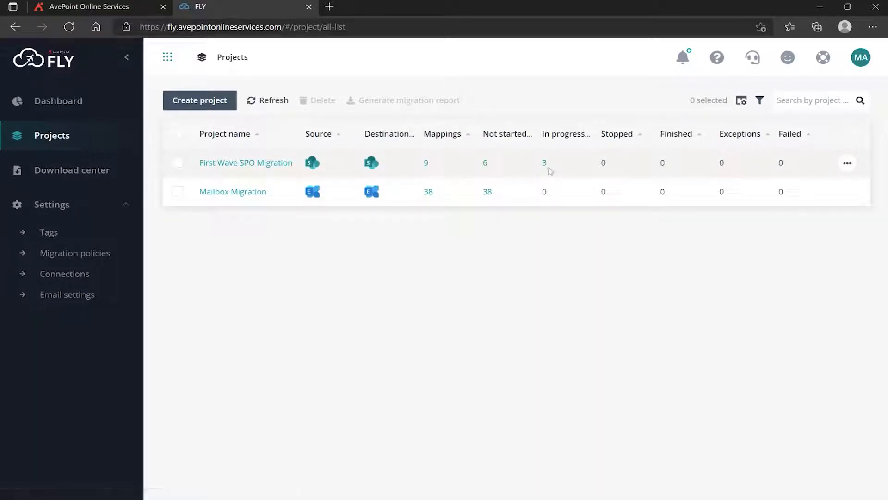
pyautogui.moveTo(702, 162)
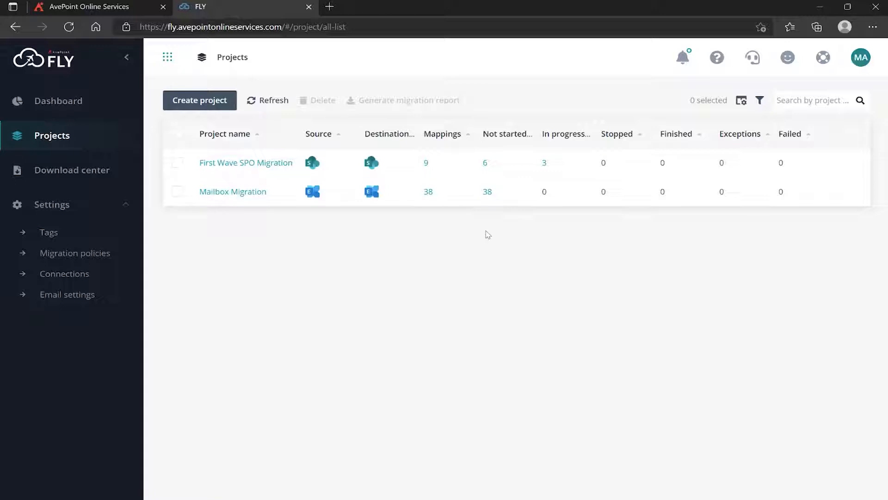
pyautogui.click(233, 192)
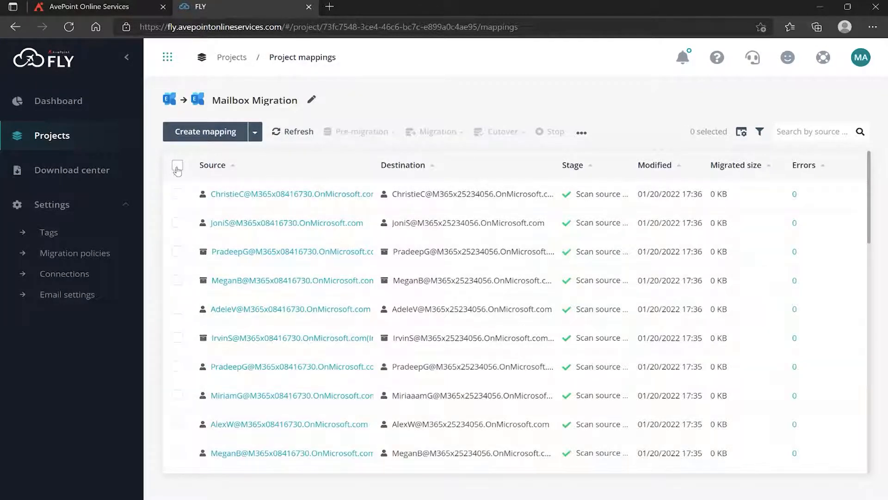
# - Select the first three mailbox mappings and run an unscheduled full migration
pyautogui.click(177, 194)
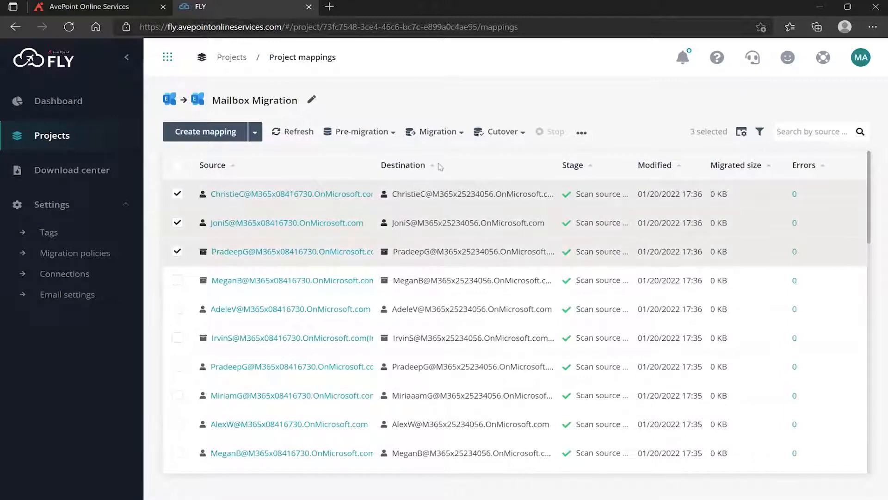
pyautogui.click(437, 132)
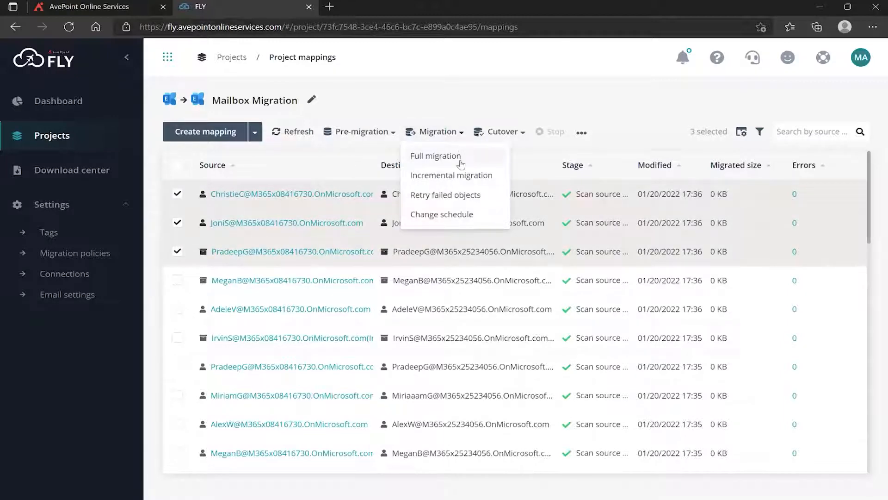
pyautogui.click(435, 156)
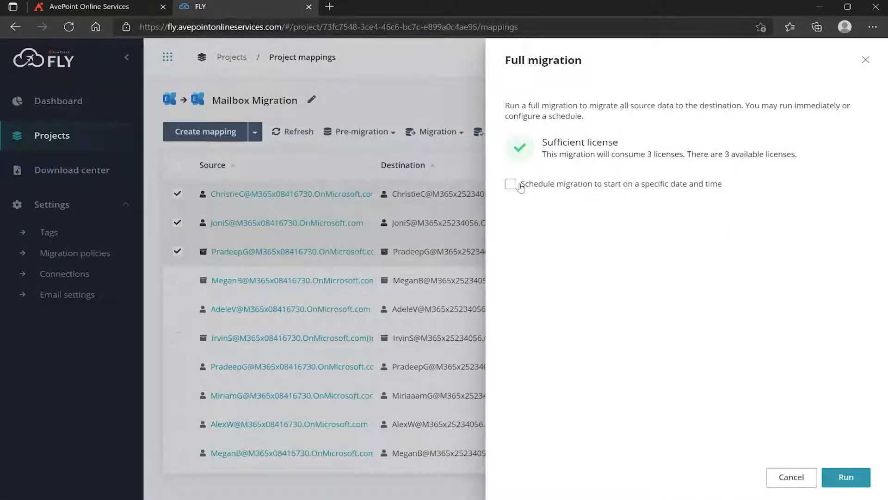
pyautogui.click(510, 184)
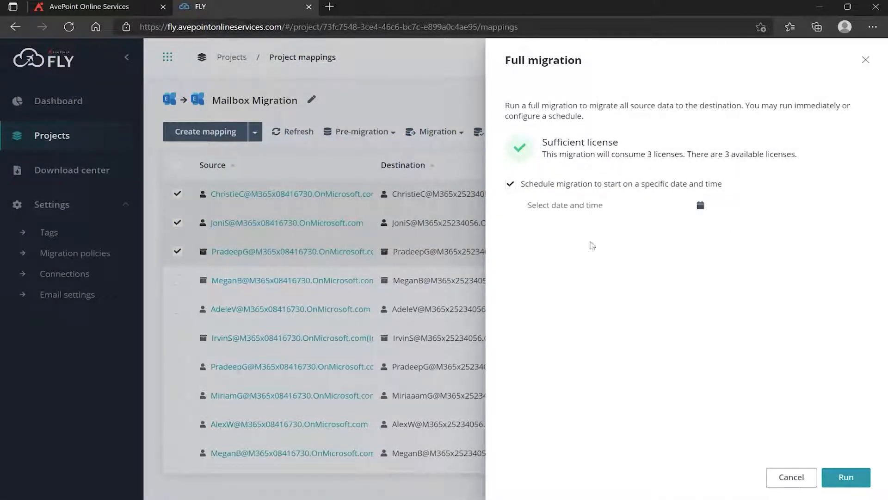
pyautogui.moveTo(561, 223)
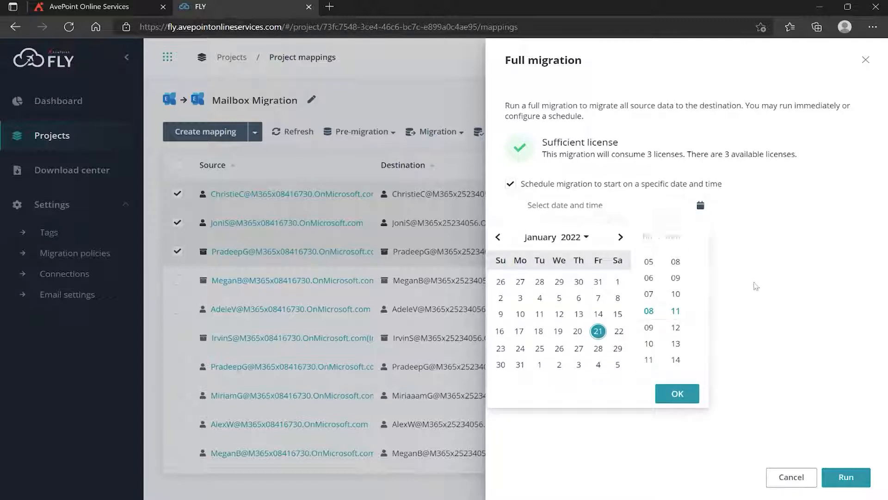
pyautogui.click(510, 184)
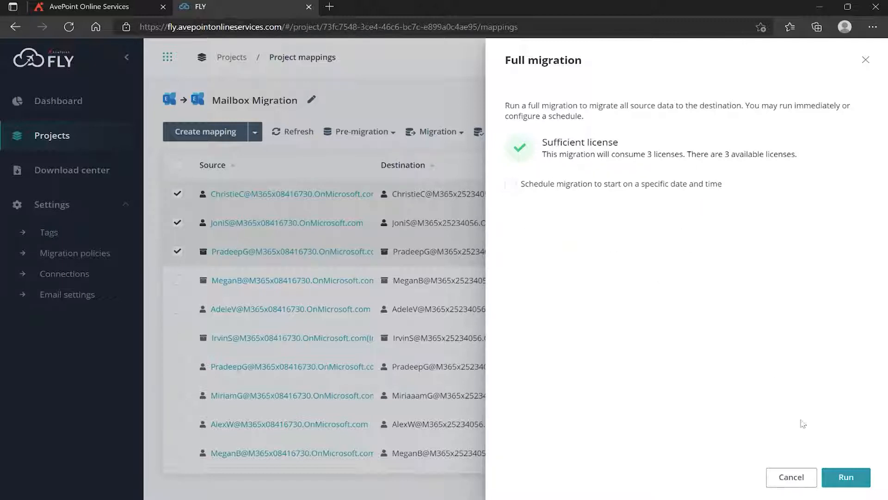
pyautogui.click(846, 477)
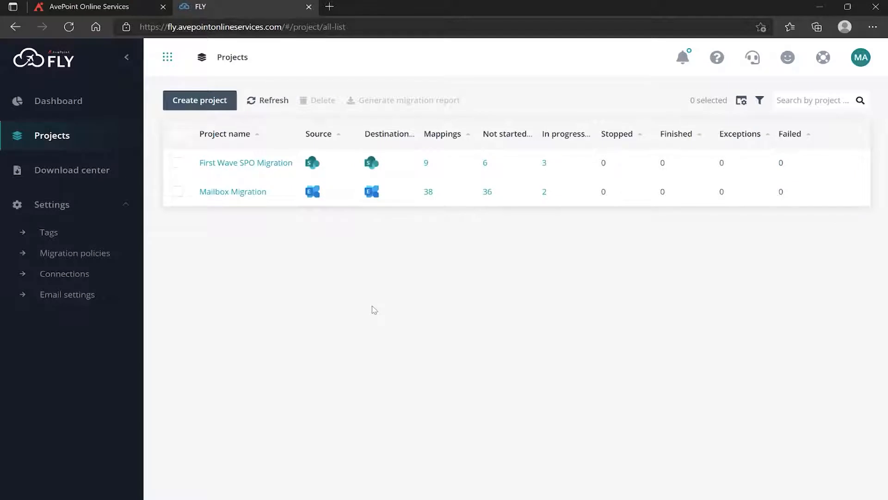
pyautogui.moveTo(373, 277)
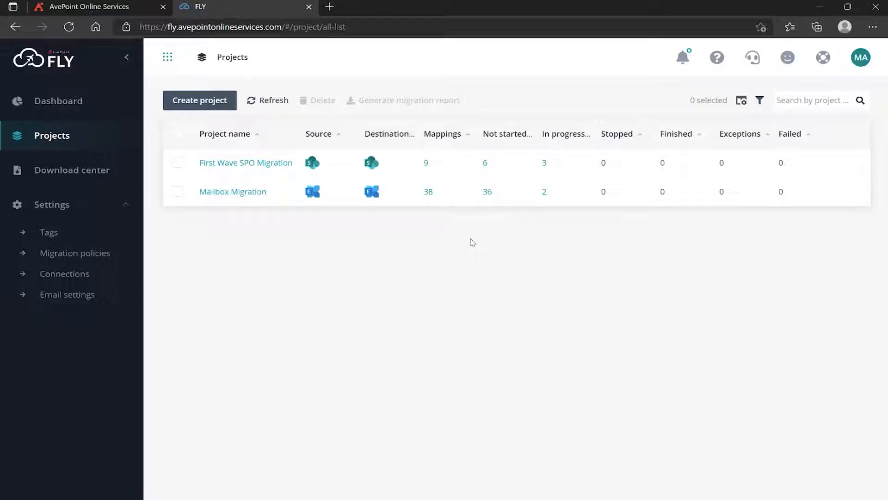
pyautogui.moveTo(381, 250)
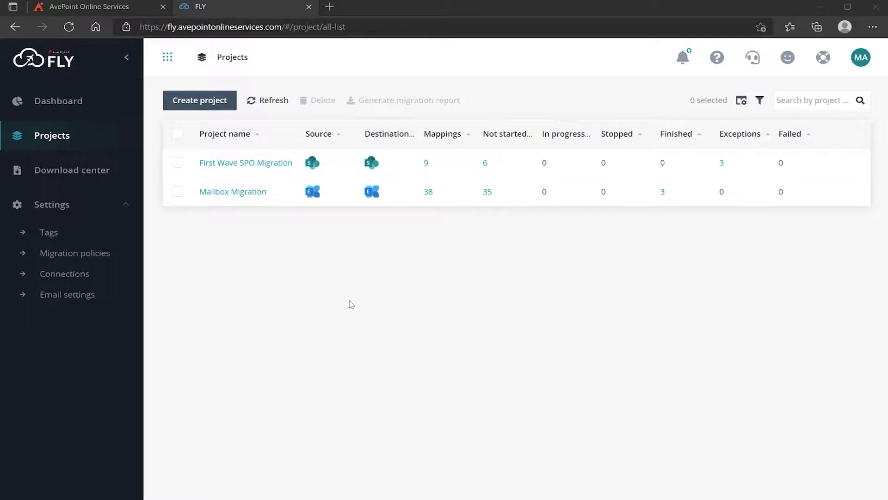
pyautogui.moveTo(305, 258)
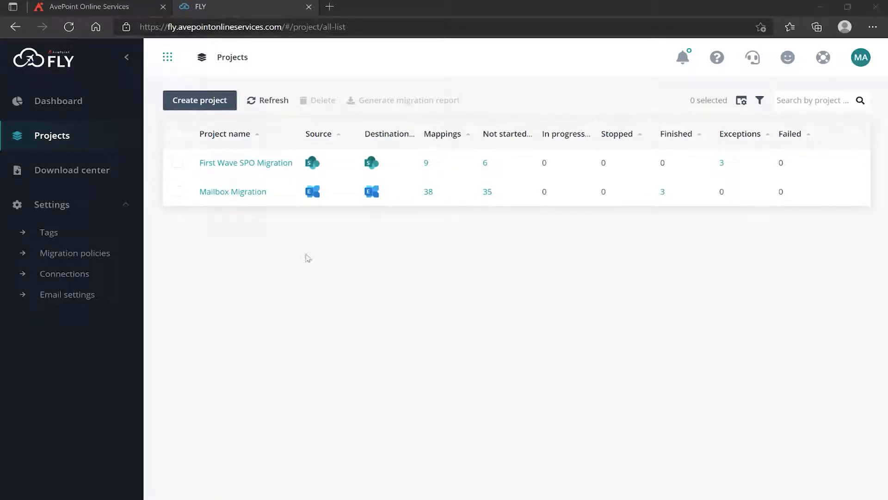
pyautogui.moveTo(486, 212)
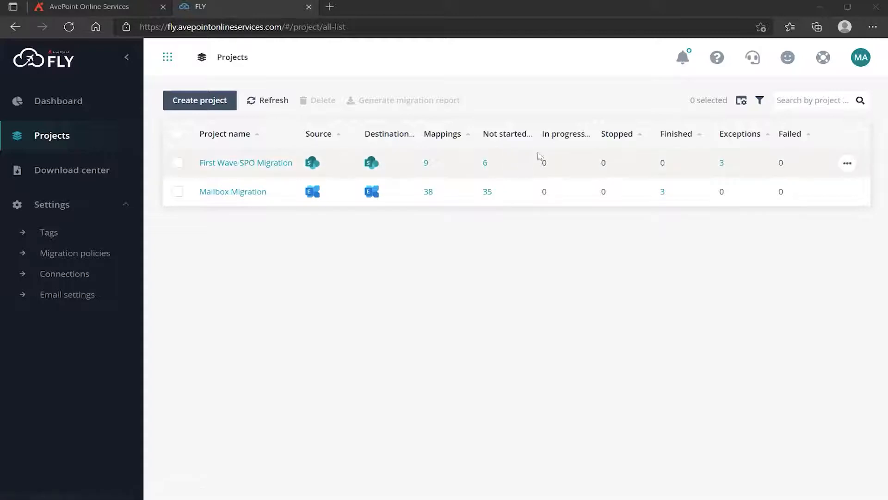
pyautogui.moveTo(542, 205)
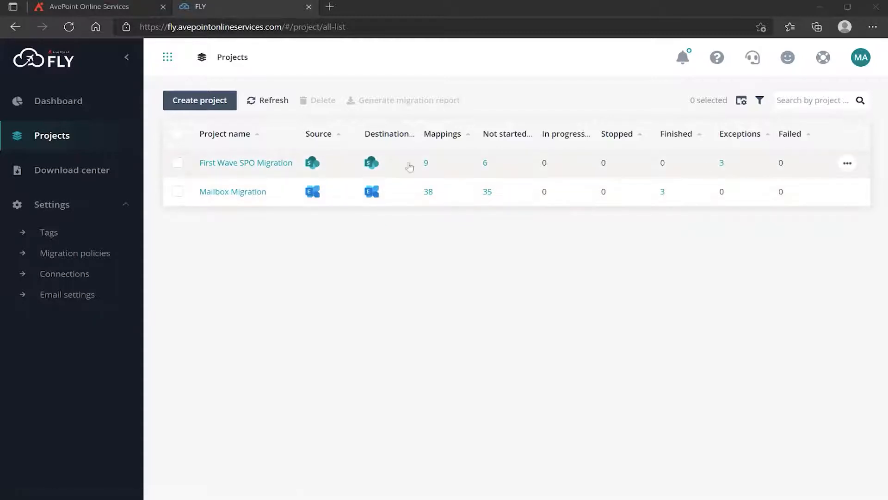
pyautogui.moveTo(721, 170)
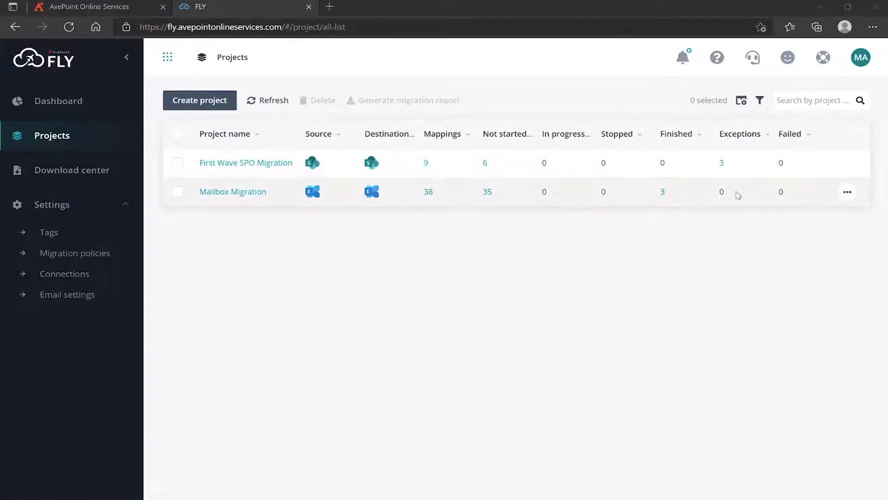
pyautogui.moveTo(639, 234)
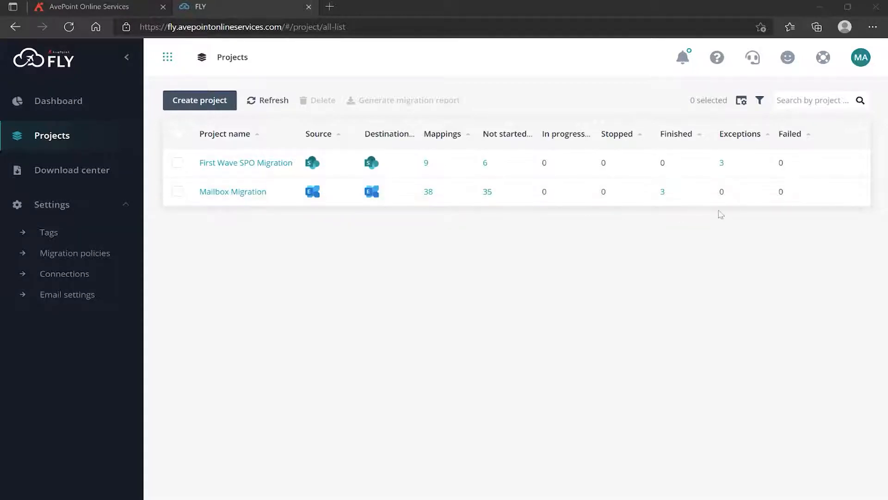
pyautogui.moveTo(250, 203)
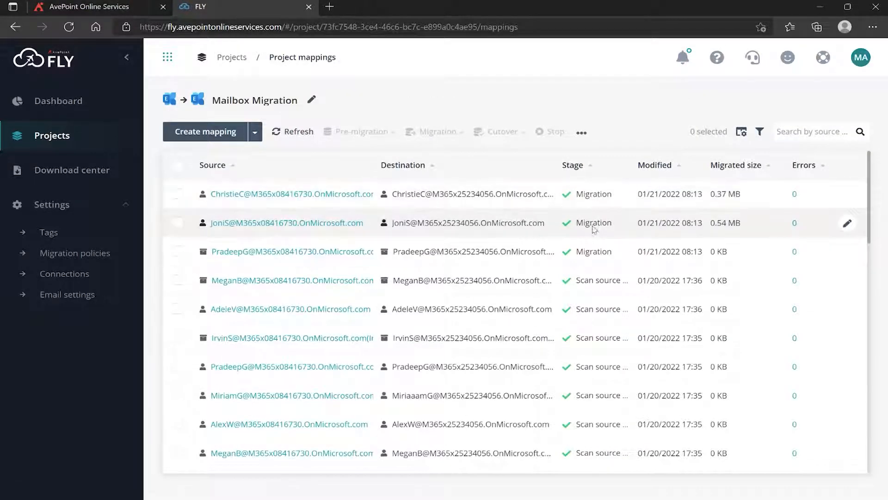
pyautogui.moveTo(592, 258)
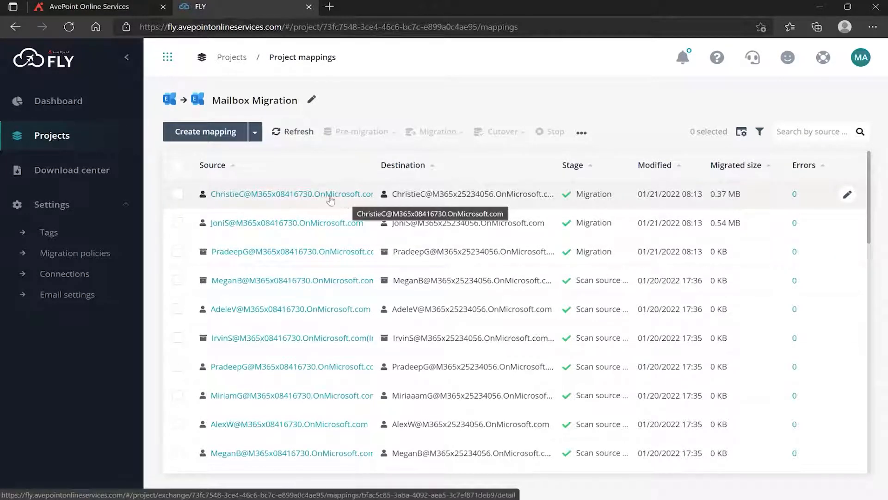
pyautogui.click(293, 194)
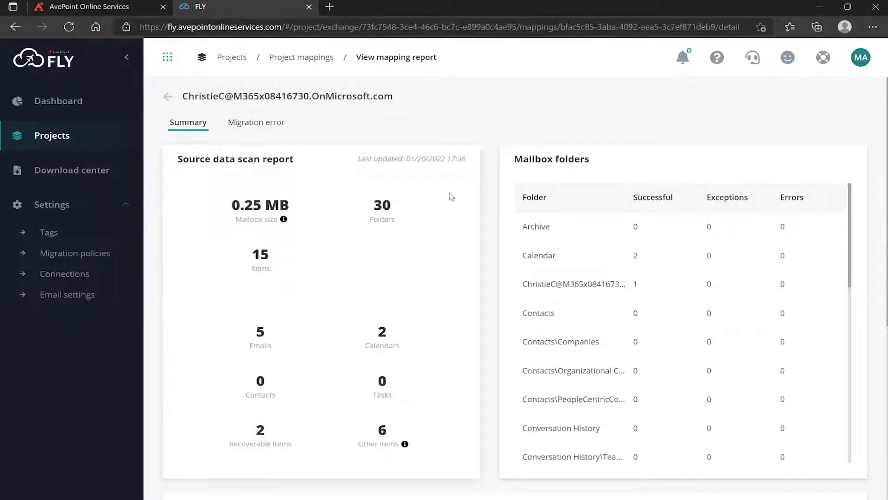
pyautogui.moveTo(382, 285)
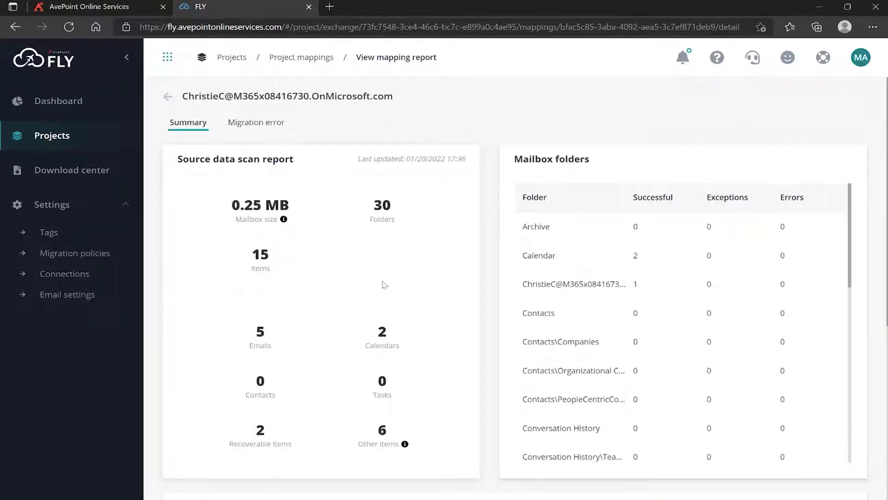
pyautogui.moveTo(564, 293)
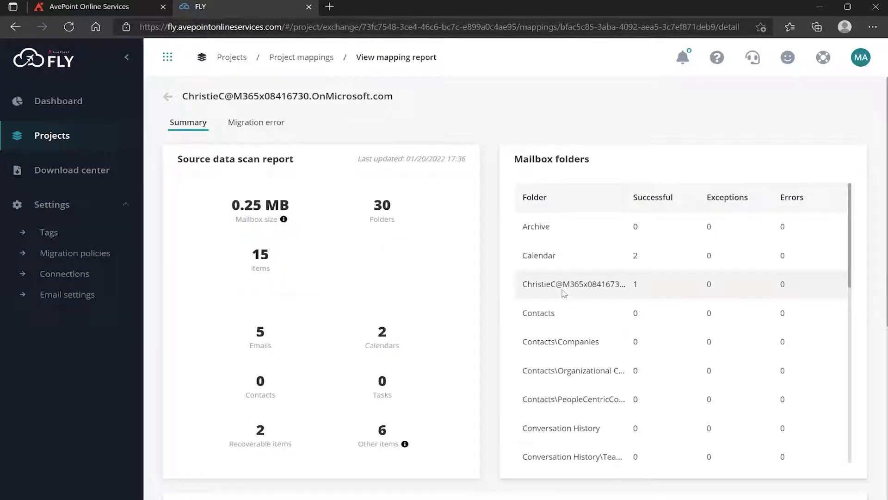
pyautogui.moveTo(748, 318)
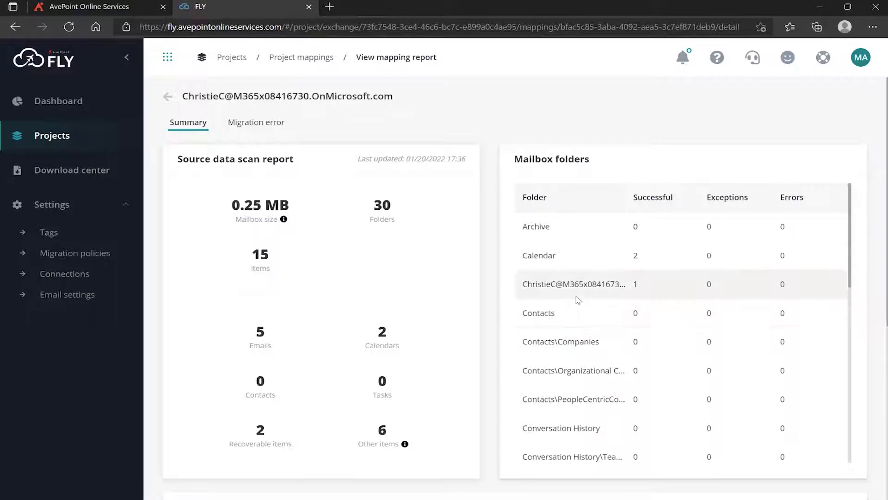
pyautogui.moveTo(650, 226)
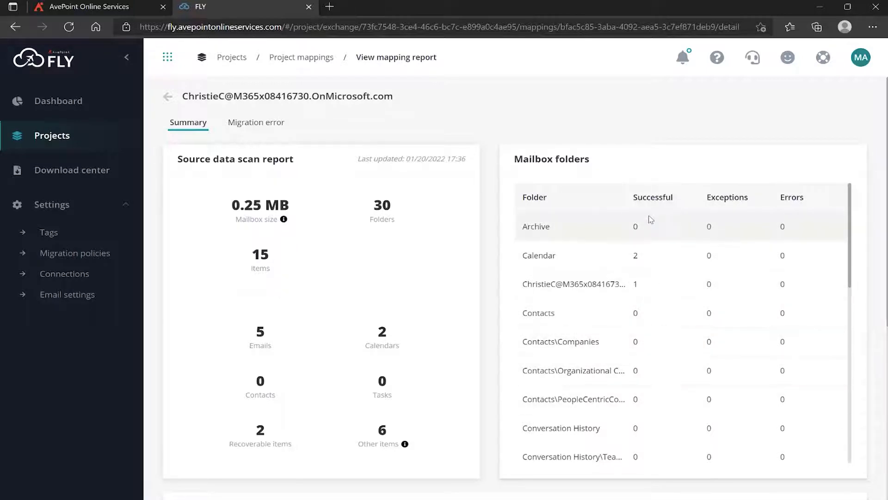
pyautogui.scroll(-3)
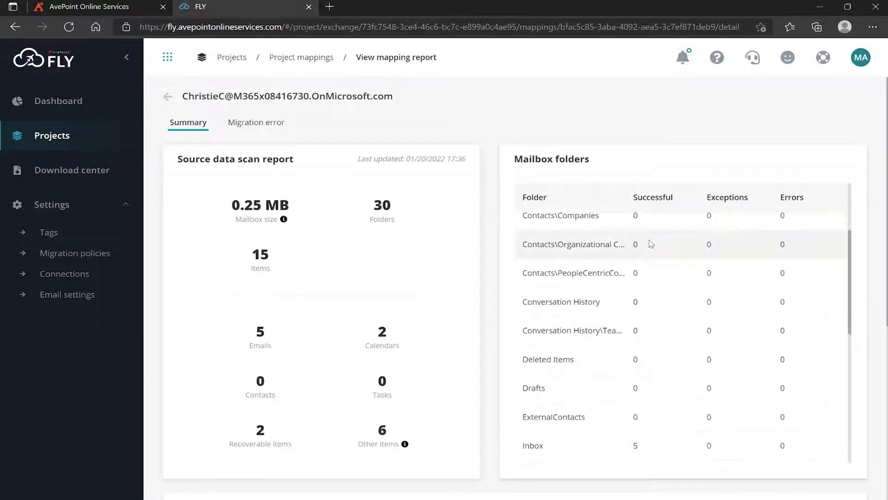
pyautogui.scroll(-3)
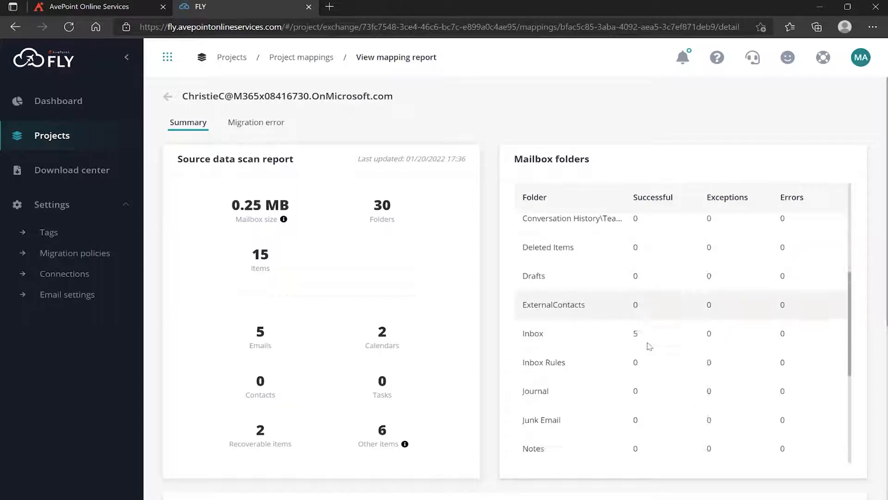
pyautogui.scroll(-3)
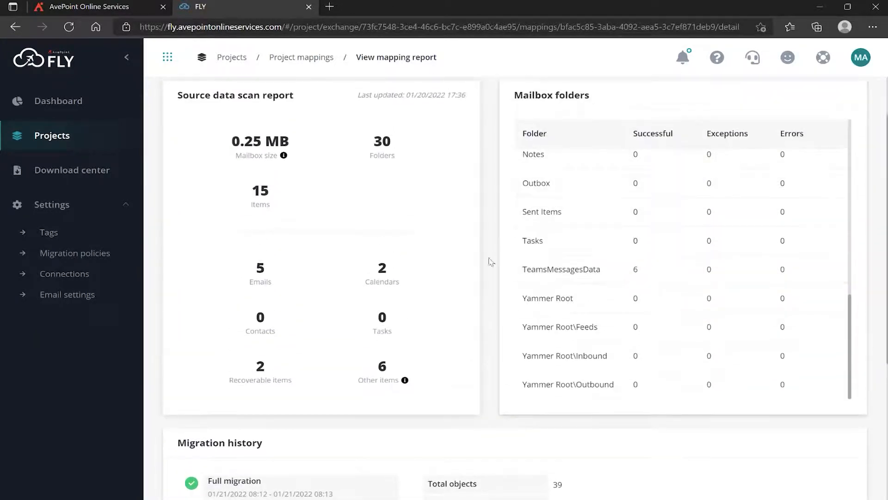
pyautogui.scroll(-3)
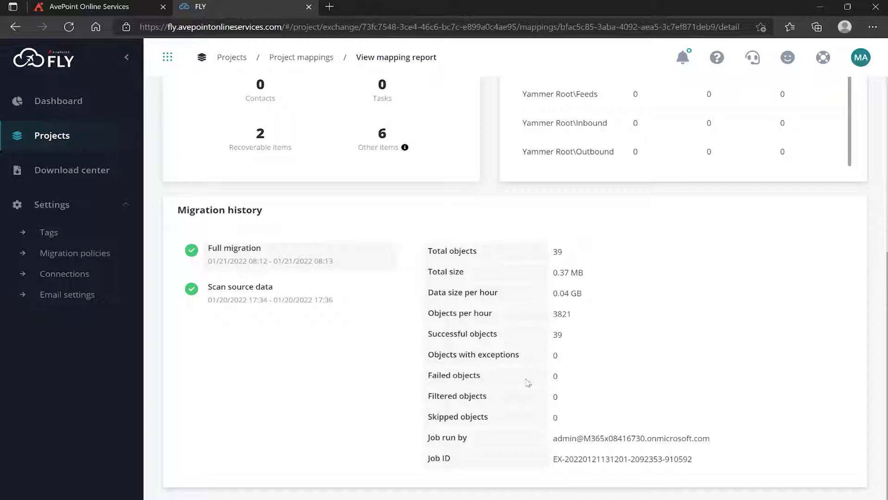
pyautogui.moveTo(532, 296)
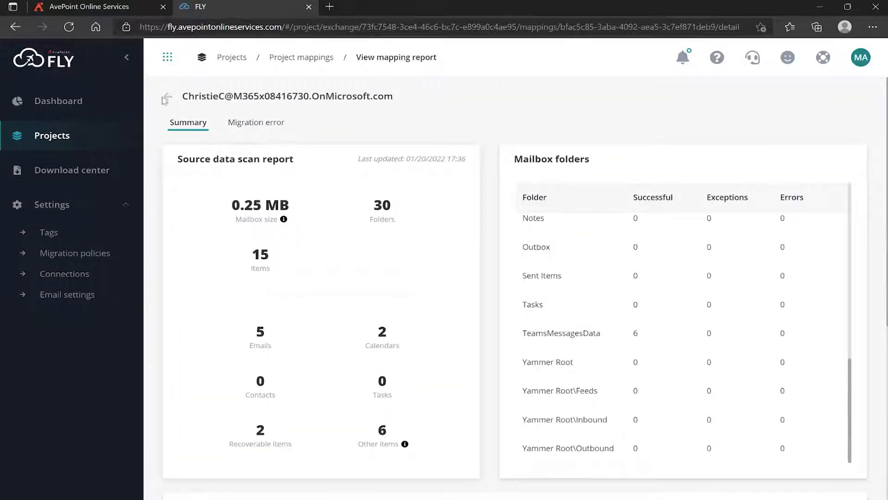
pyautogui.click(167, 97)
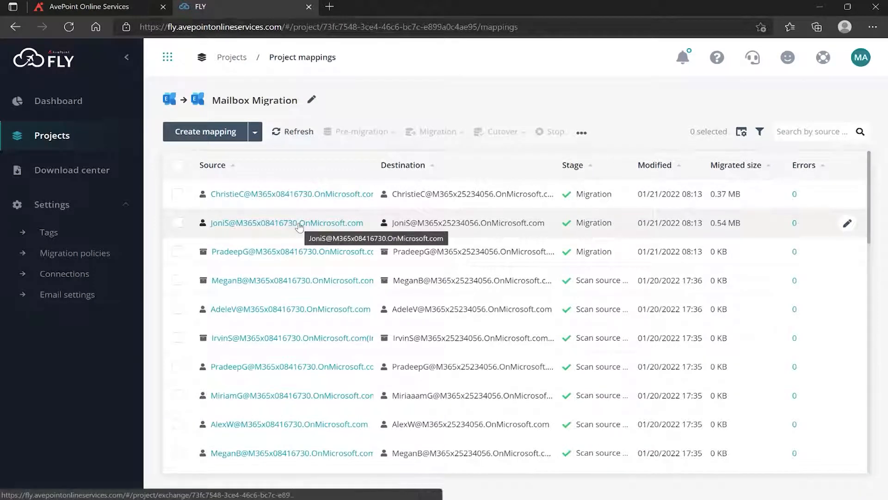
pyautogui.click(287, 222)
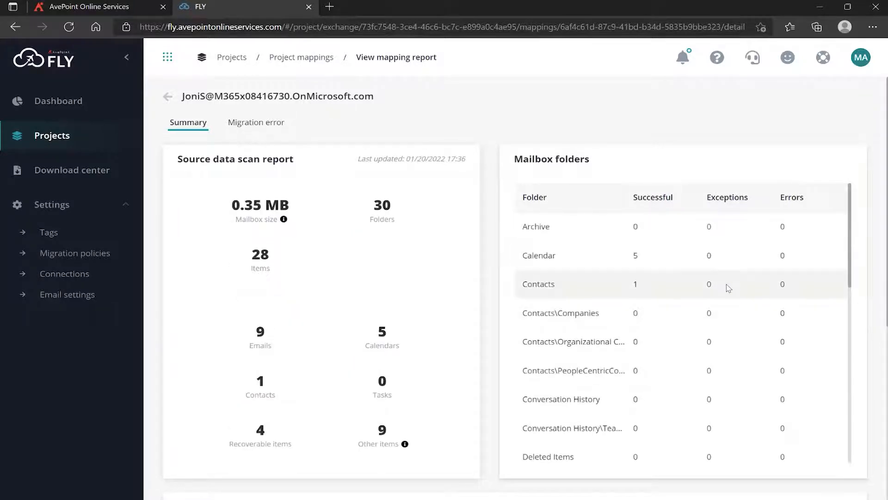
pyautogui.scroll(-3)
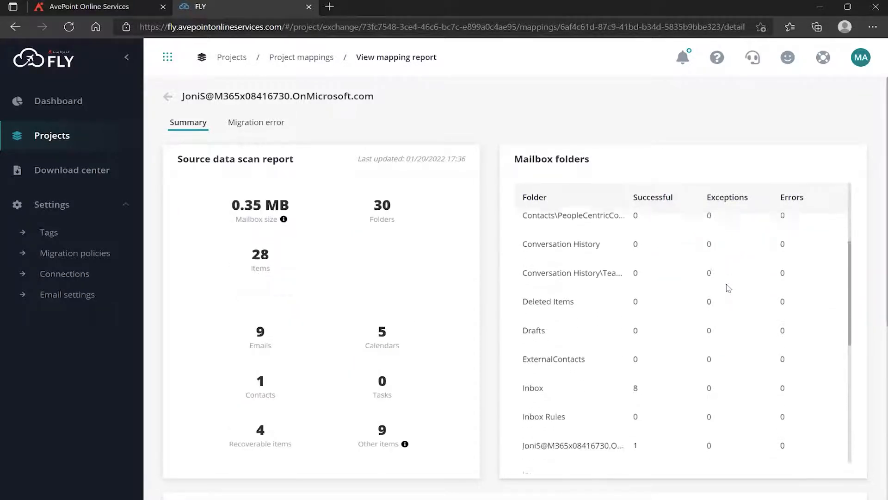
pyautogui.scroll(-3)
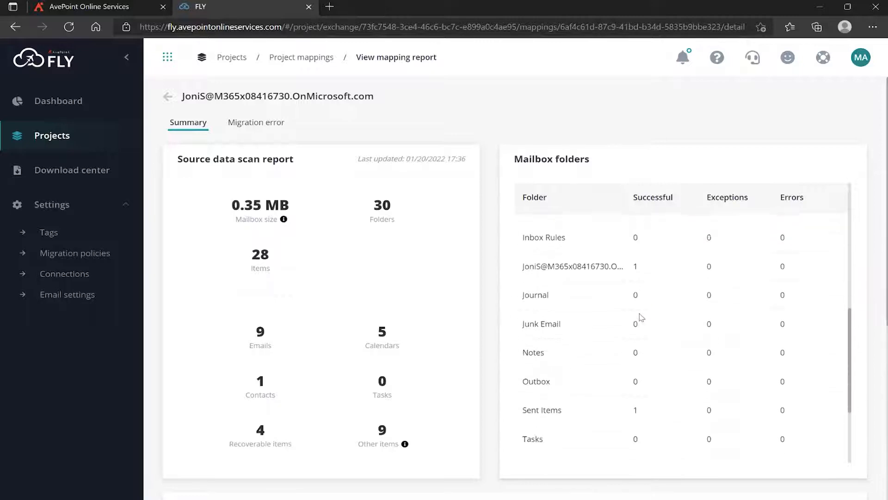
pyautogui.scroll(-3)
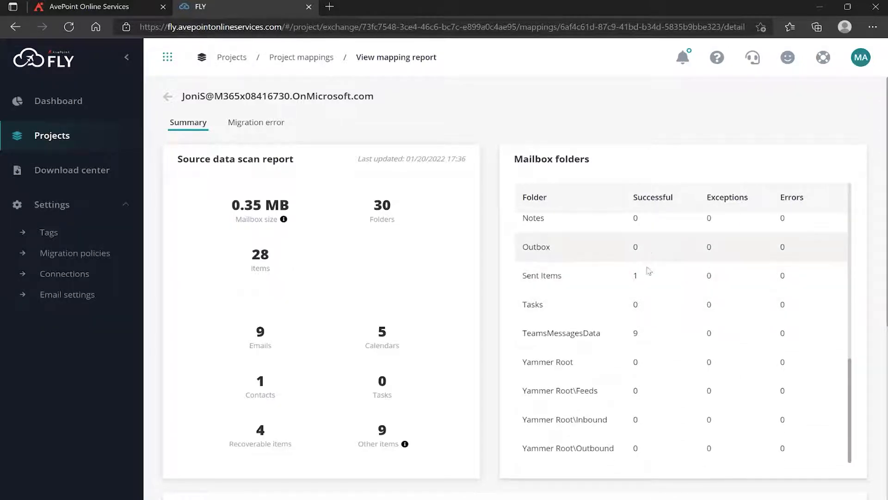
pyautogui.scroll(-3)
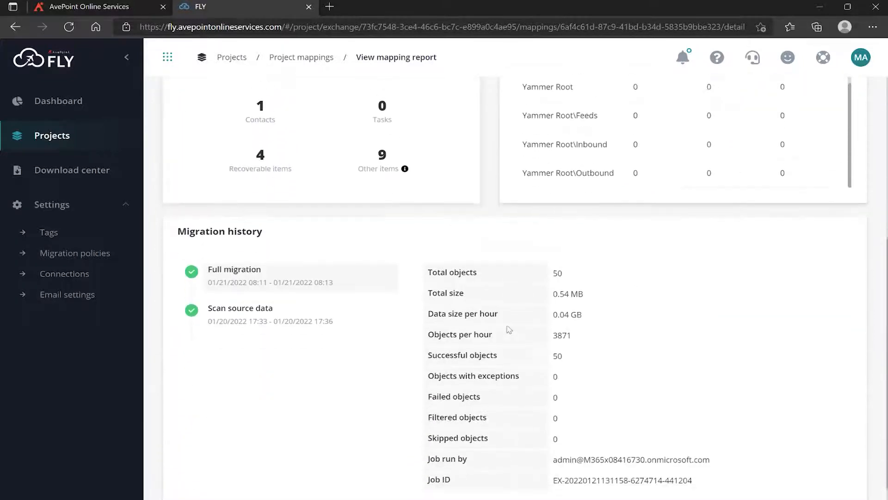
pyautogui.scroll(-3)
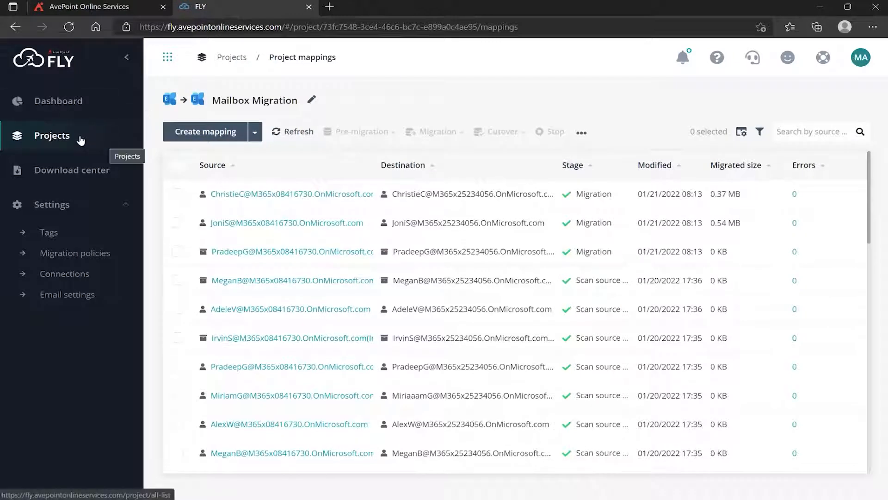
# - Open First Wave SPO Migration from Projects, showing three site mappings with eight errors each
pyautogui.click(51, 136)
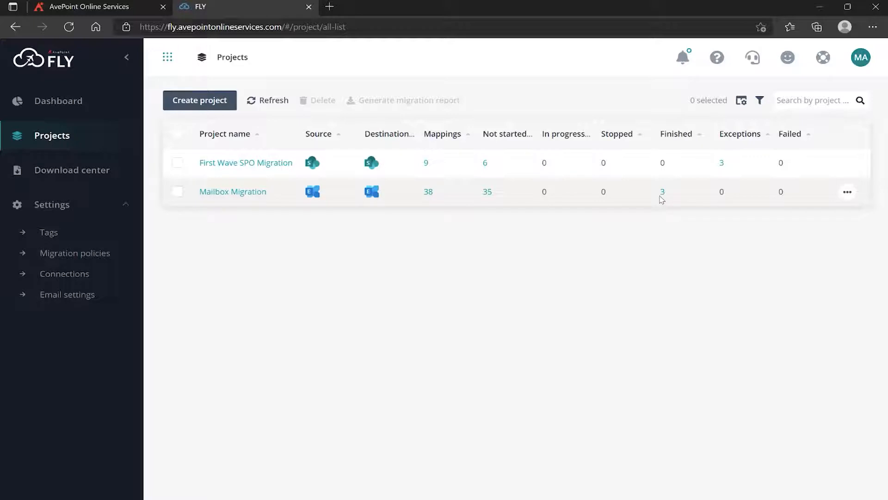
pyautogui.moveTo(711, 187)
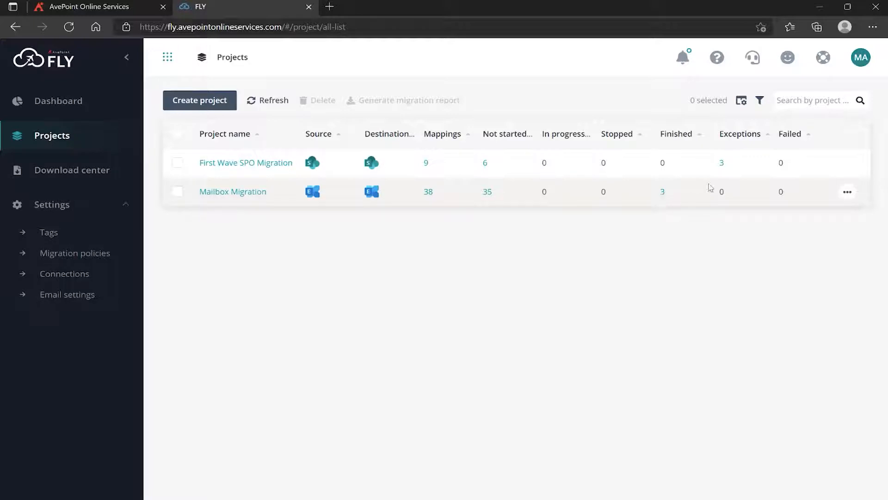
pyautogui.moveTo(760, 187)
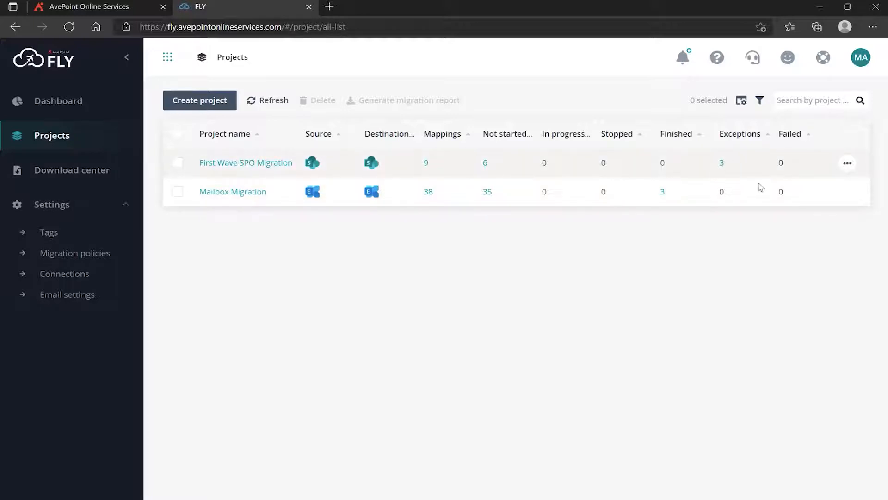
pyautogui.moveTo(719, 174)
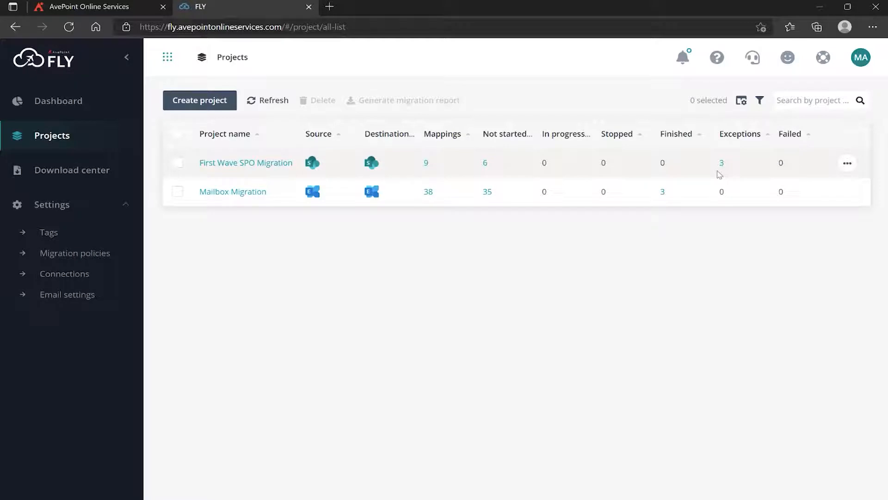
pyautogui.moveTo(774, 171)
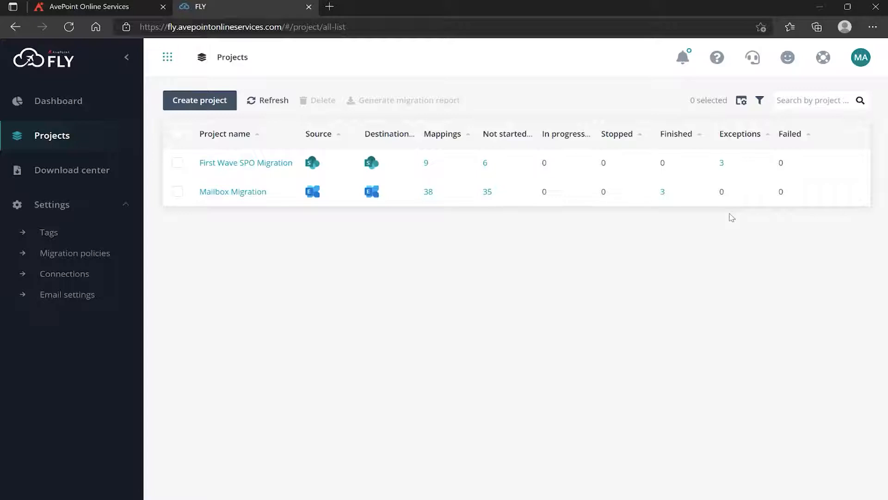
pyautogui.moveTo(775, 200)
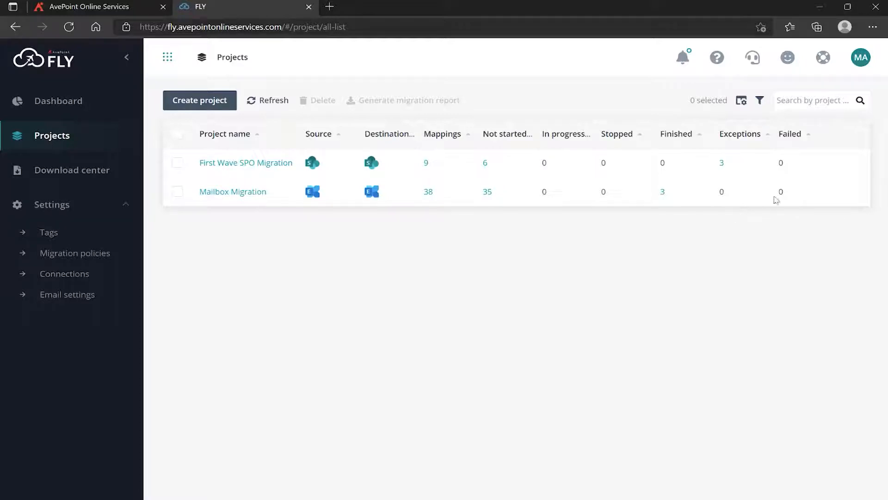
pyautogui.moveTo(326, 163)
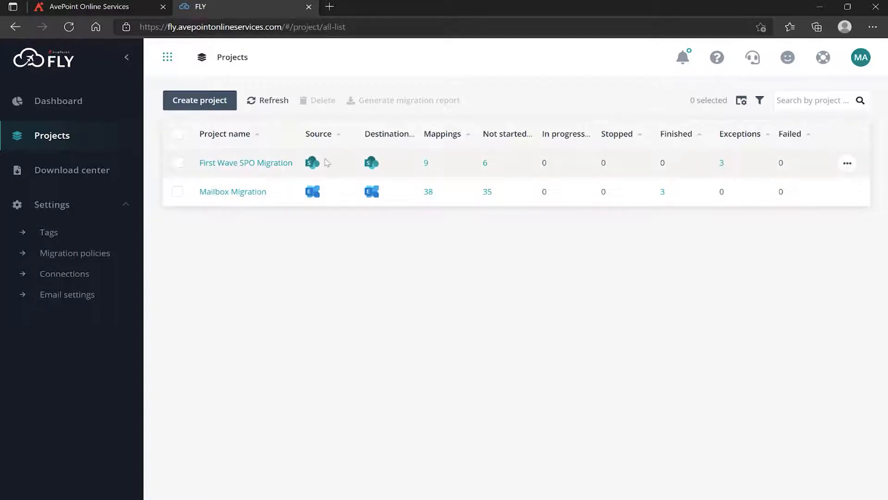
pyautogui.click(245, 162)
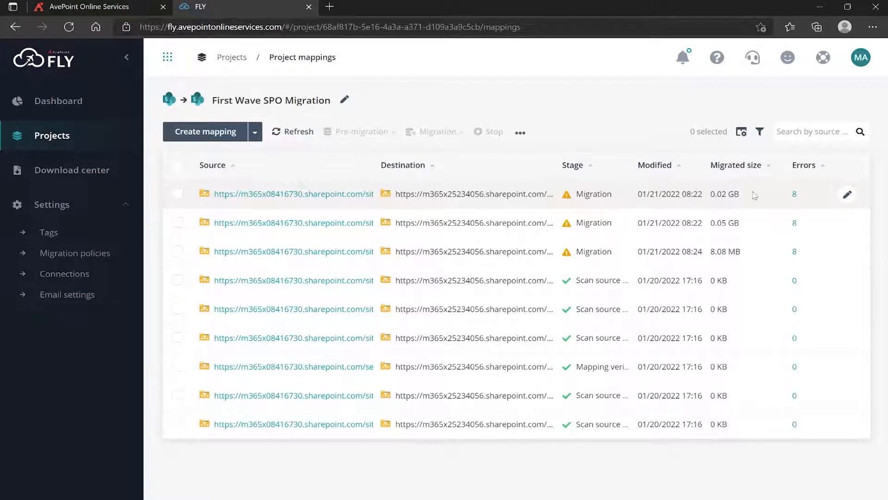
pyautogui.moveTo(786, 232)
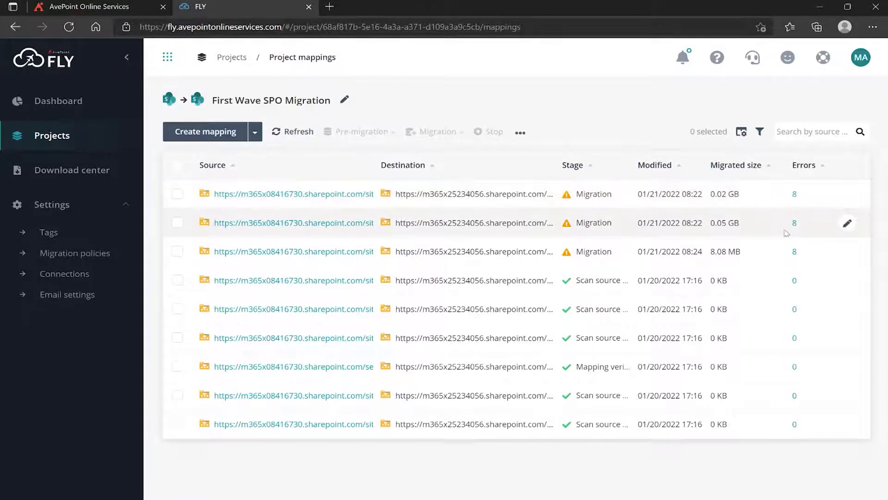
pyautogui.moveTo(780, 195)
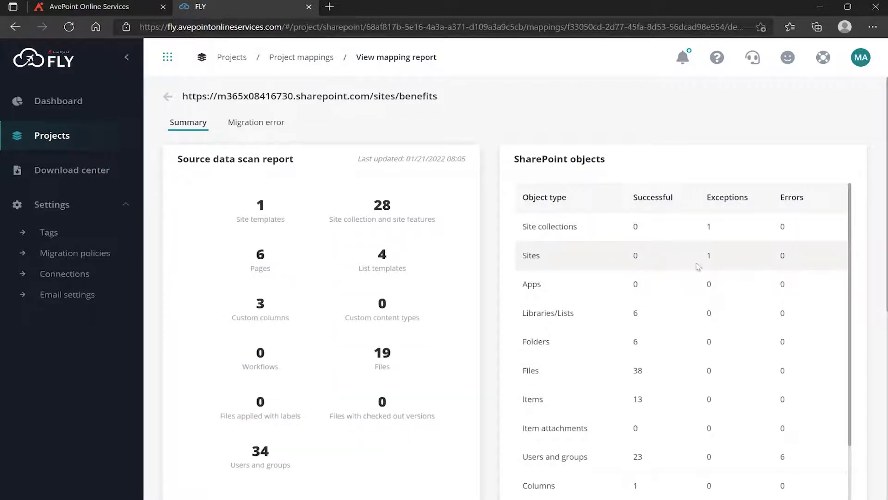
pyautogui.scroll(-3)
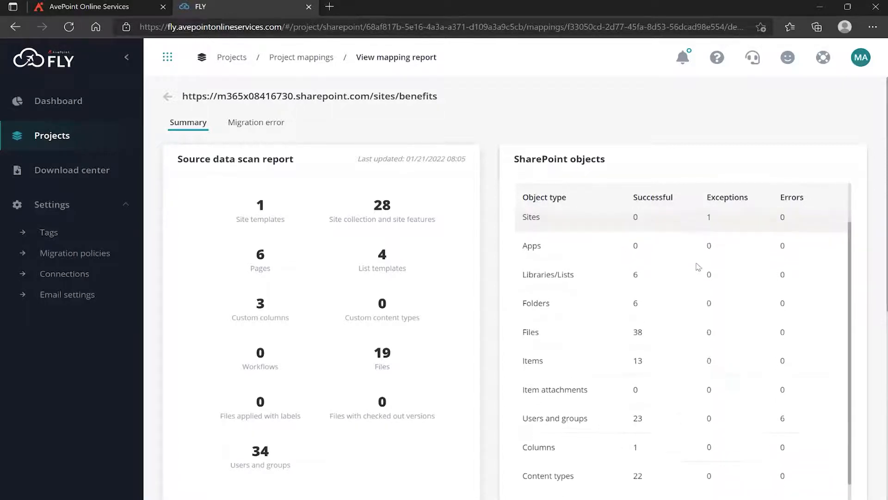
pyautogui.scroll(-3)
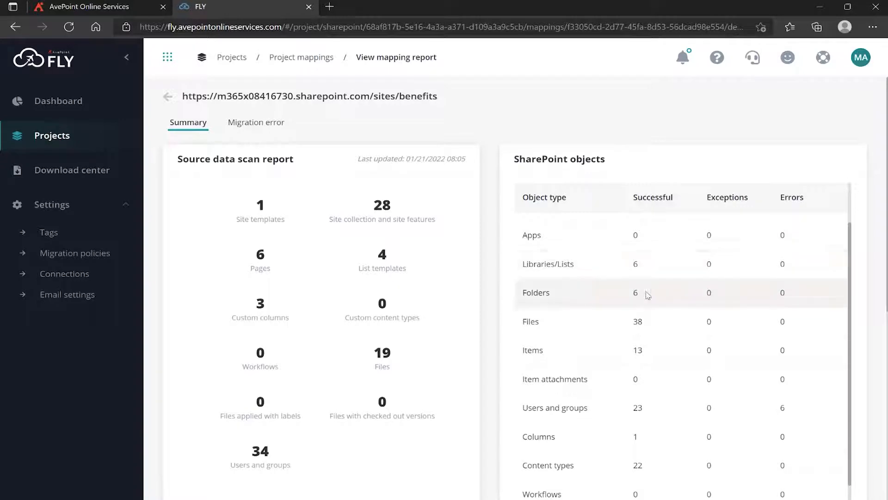
pyautogui.scroll(-3)
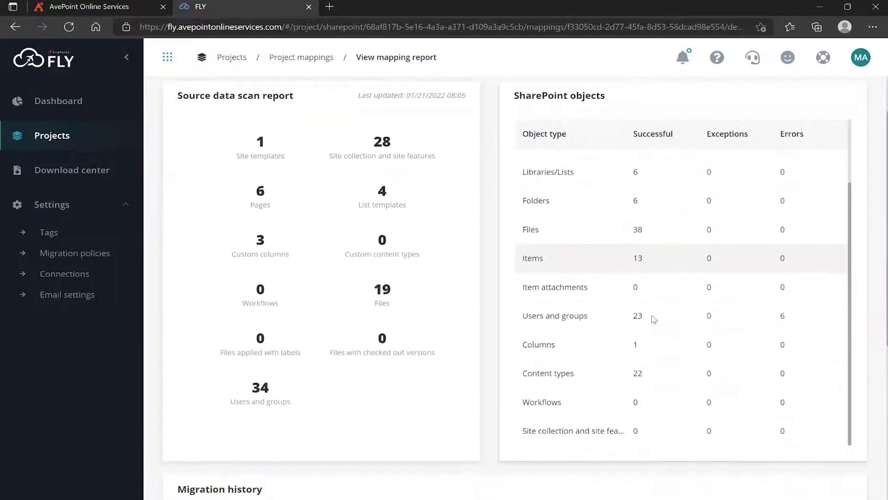
pyautogui.moveTo(669, 316)
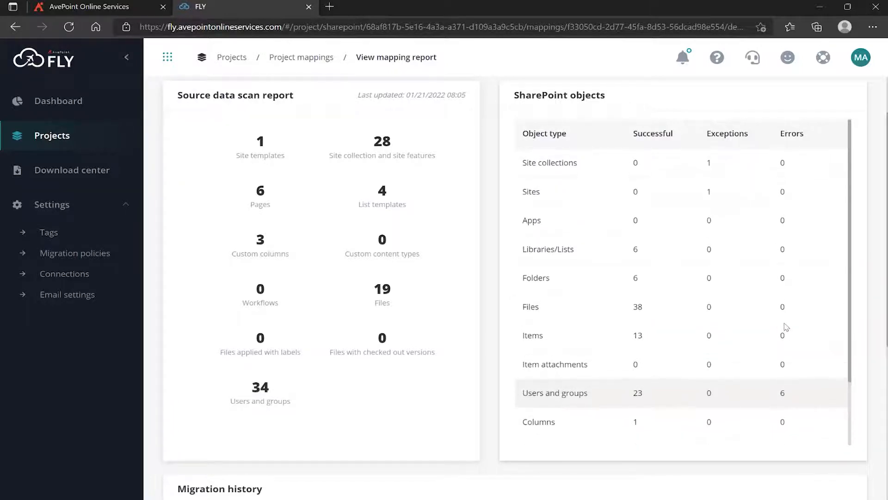
pyautogui.moveTo(707, 219)
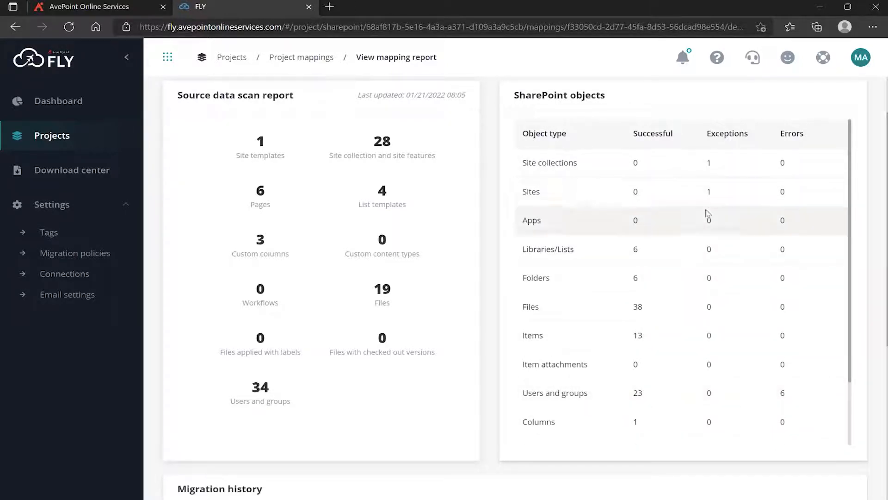
pyautogui.scroll(-3)
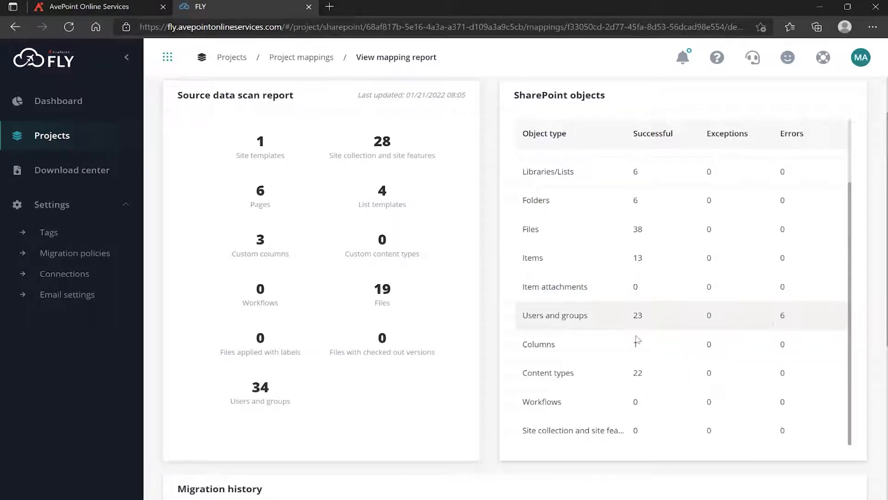
pyautogui.scroll(-3)
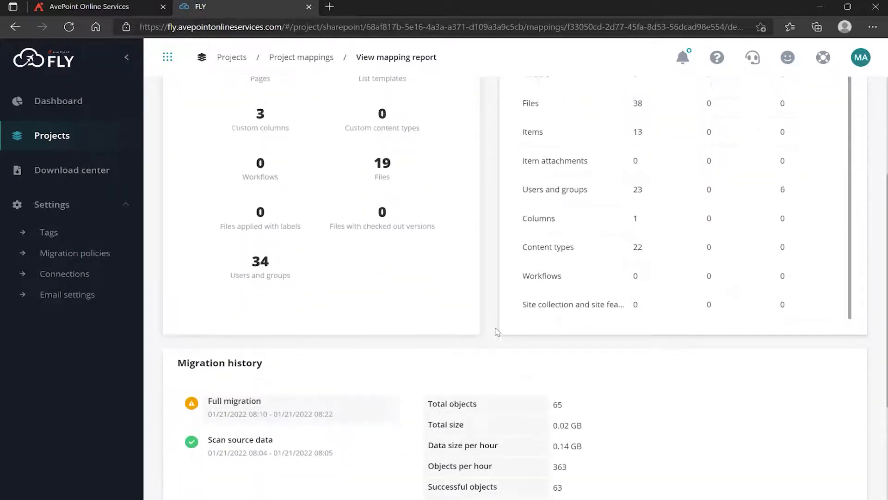
pyautogui.scroll(-3)
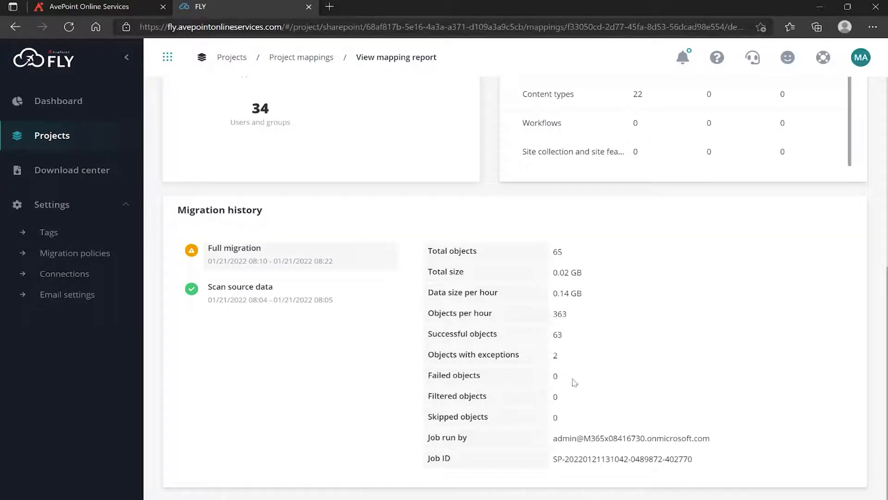
pyautogui.moveTo(546, 365)
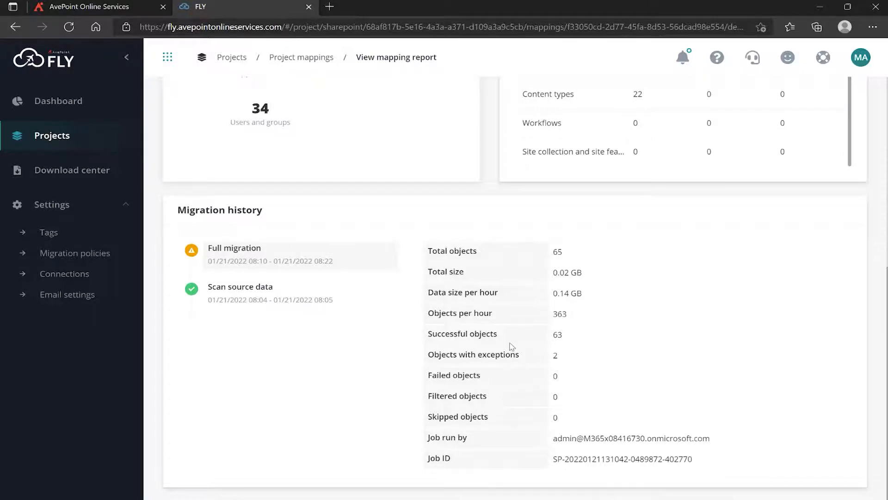
pyautogui.scroll(3)
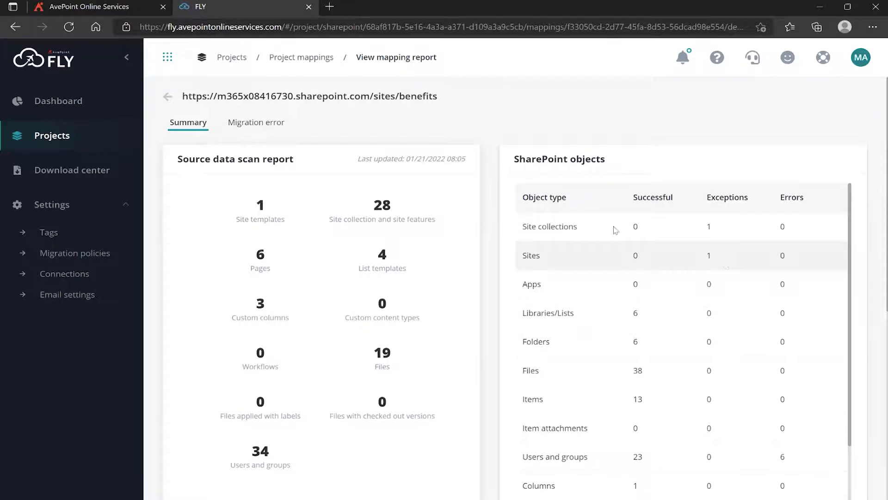
# - List the benefits site's migration errors: 2 unknown warnings and 6 user/group not-found errors
pyautogui.click(256, 122)
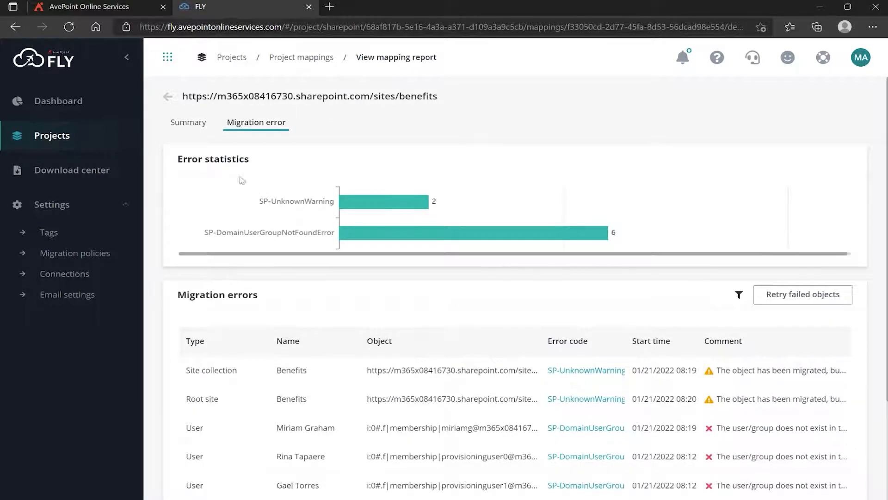
pyautogui.scroll(-3)
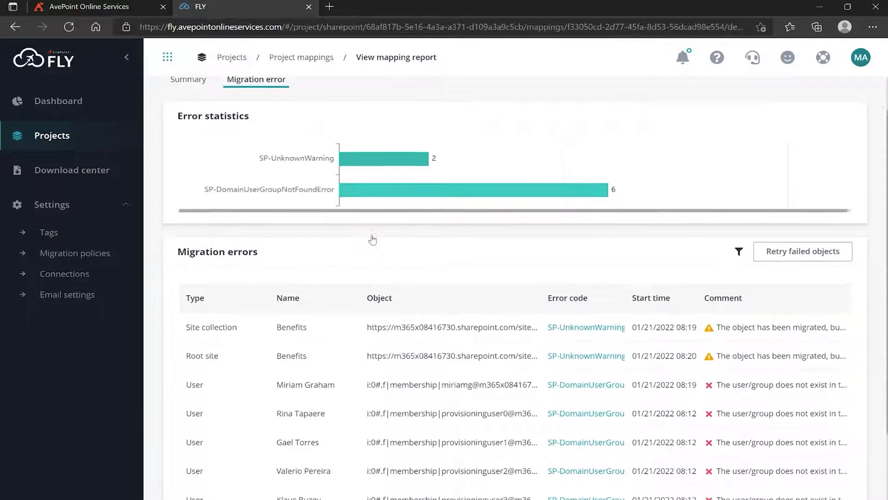
pyautogui.scroll(-3)
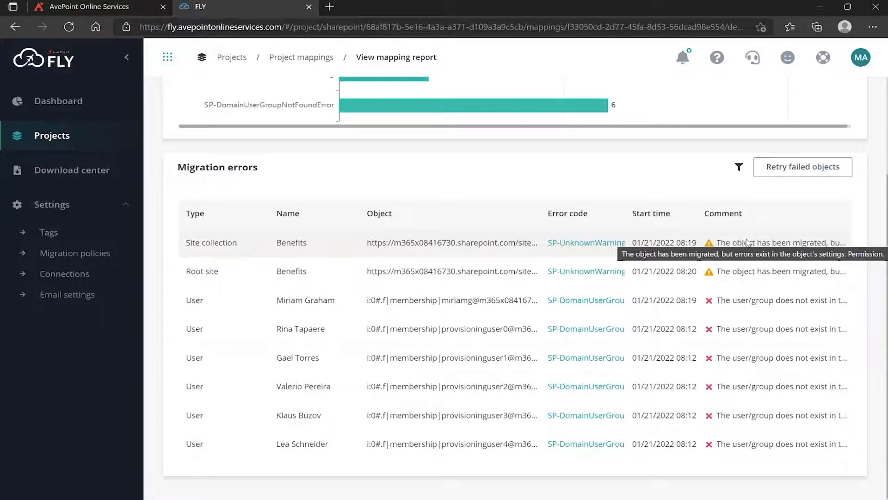
pyautogui.moveTo(315, 416)
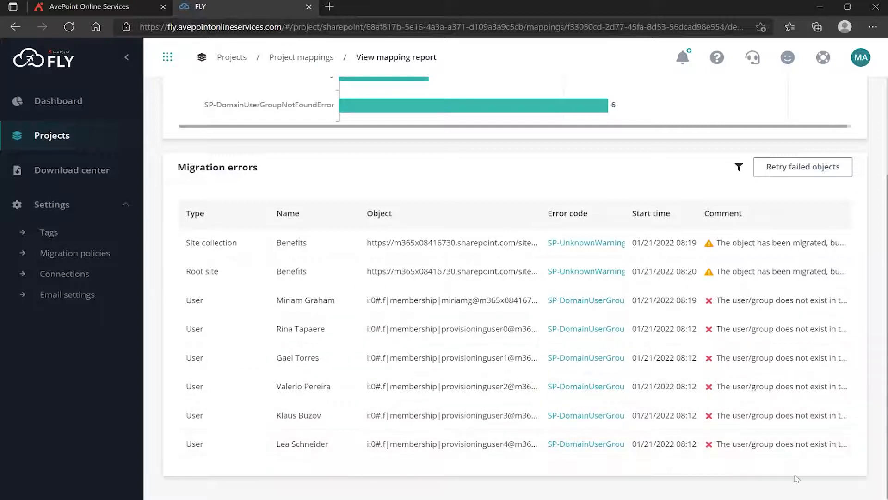
pyautogui.moveTo(742, 422)
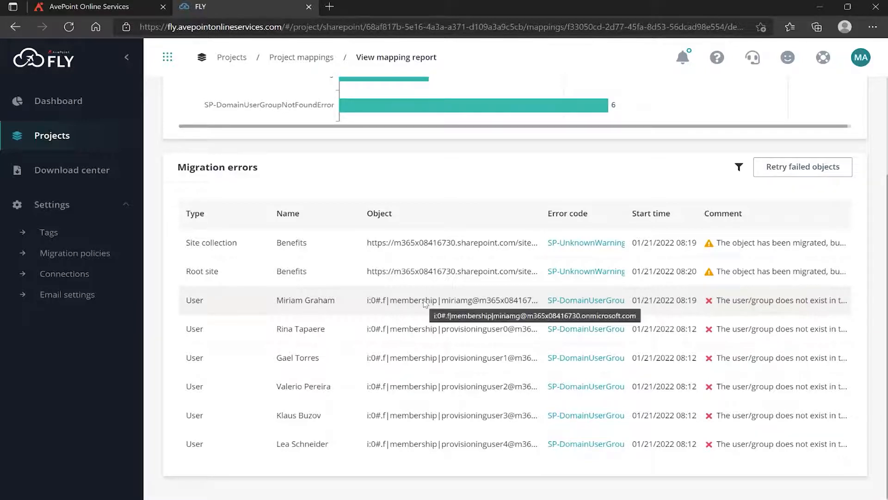
pyautogui.moveTo(460, 315)
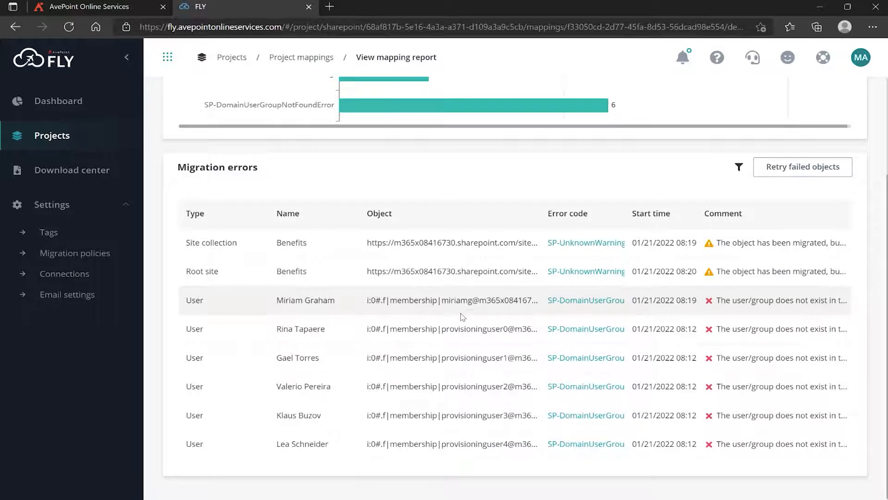
pyautogui.moveTo(474, 423)
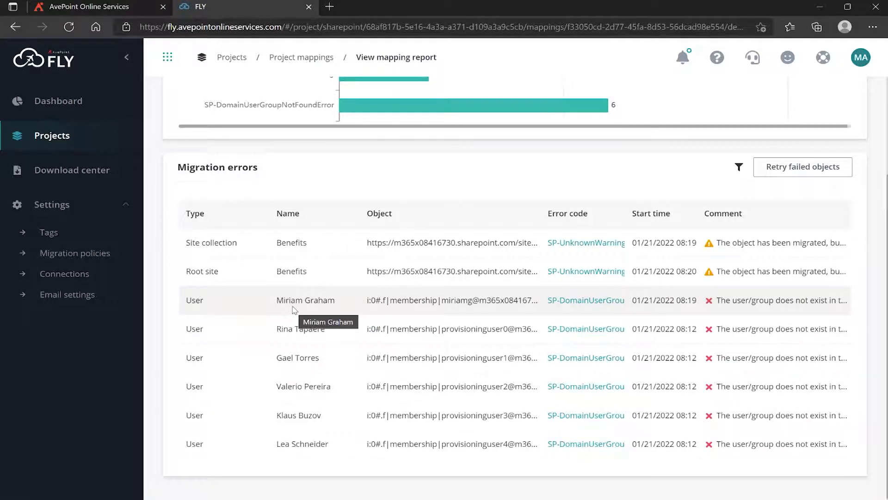
pyautogui.moveTo(535, 315)
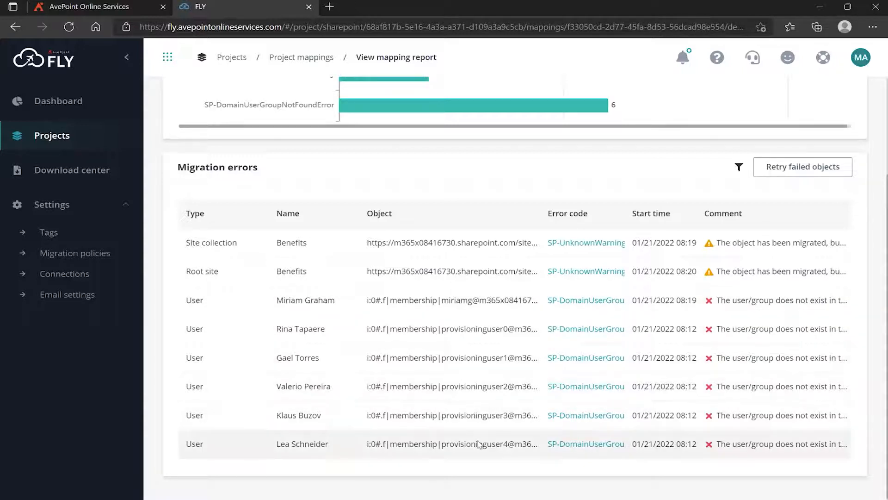
pyautogui.moveTo(617, 328)
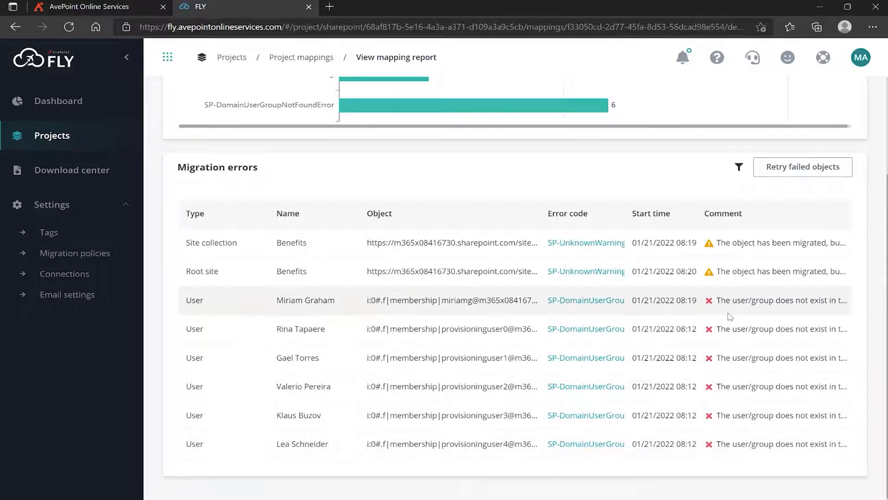
pyautogui.moveTo(730, 317)
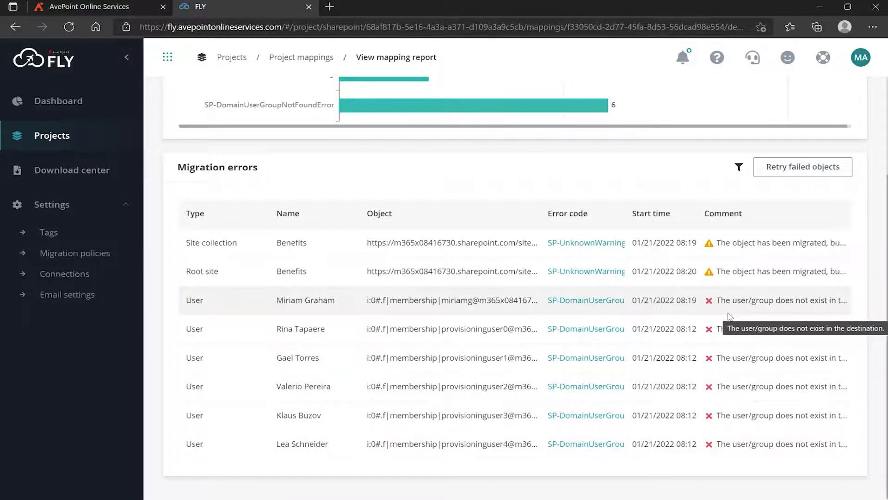
pyautogui.moveTo(342, 245)
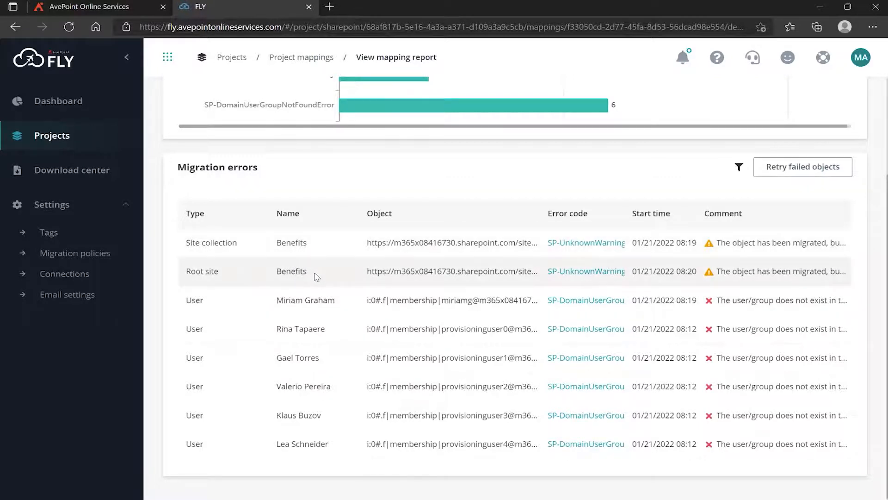
pyautogui.moveTo(312, 306)
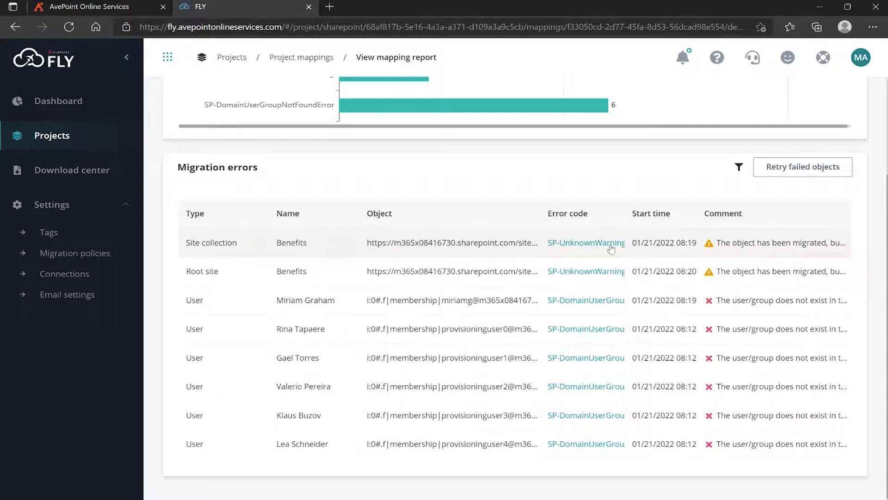
pyautogui.moveTo(348, 273)
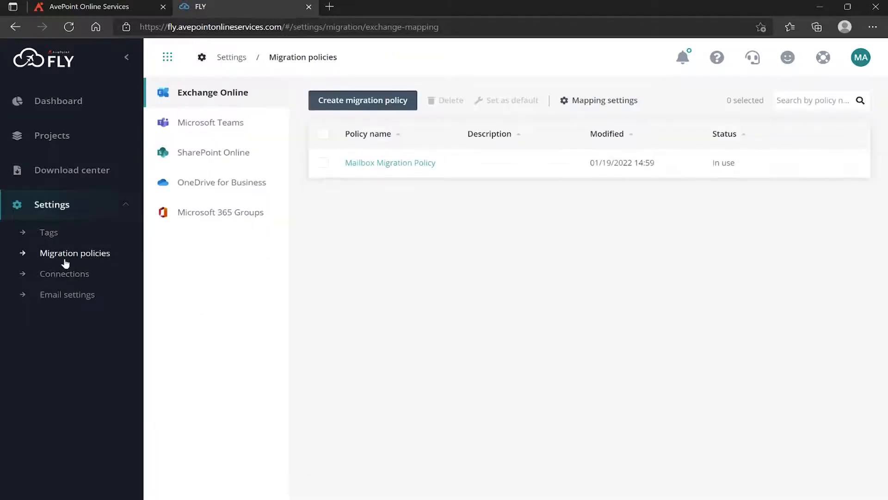
# - Open the SPO Migration Policy and scroll through its structure, content and permission items
pyautogui.click(216, 152)
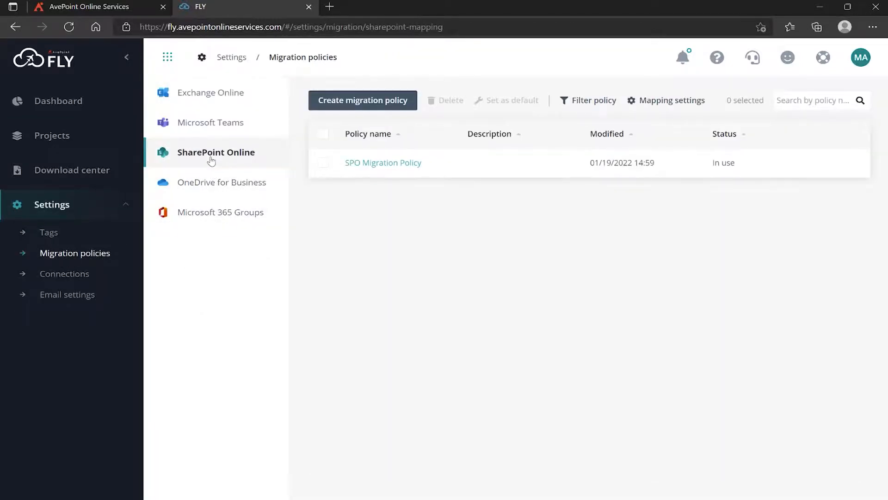
pyautogui.click(383, 162)
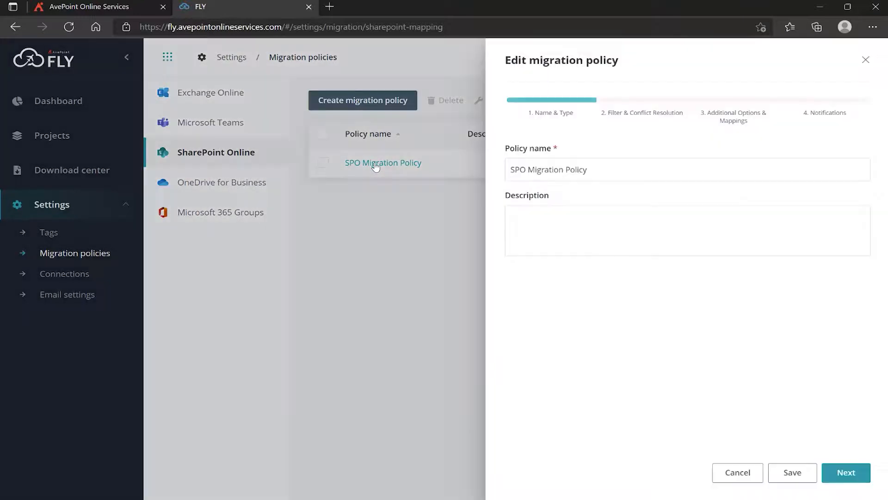
pyautogui.moveTo(710, 399)
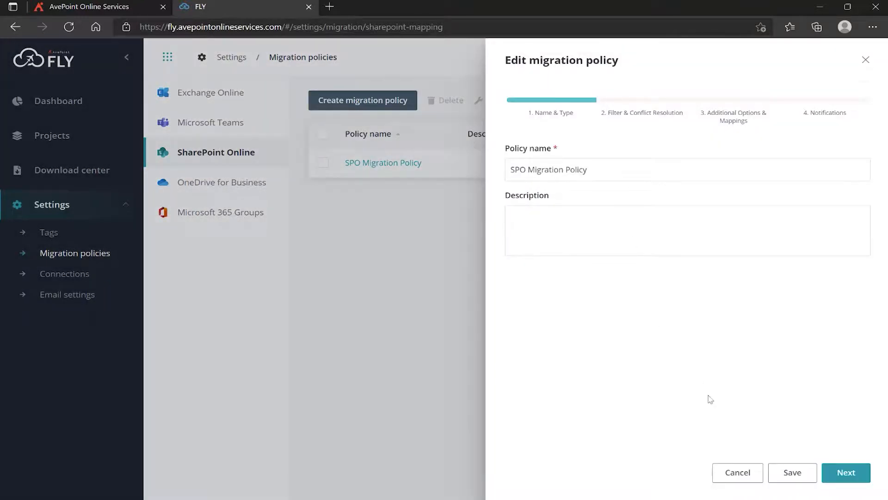
pyautogui.click(845, 472)
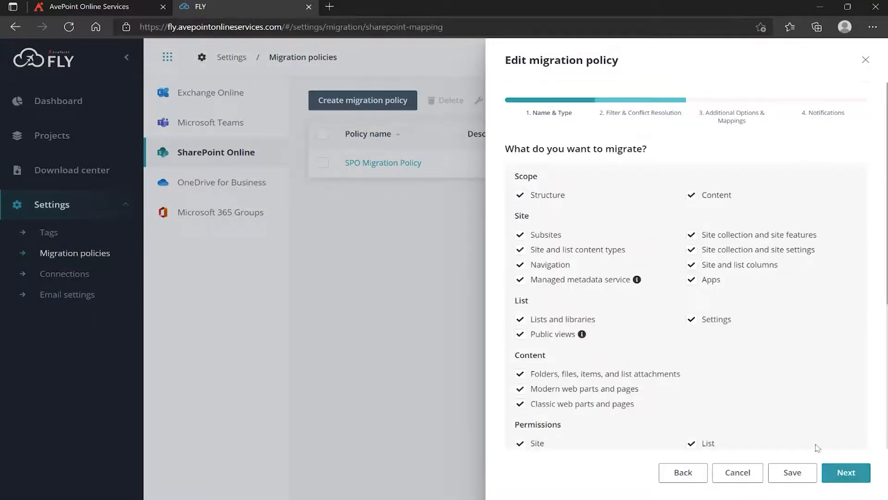
pyautogui.moveTo(568, 200)
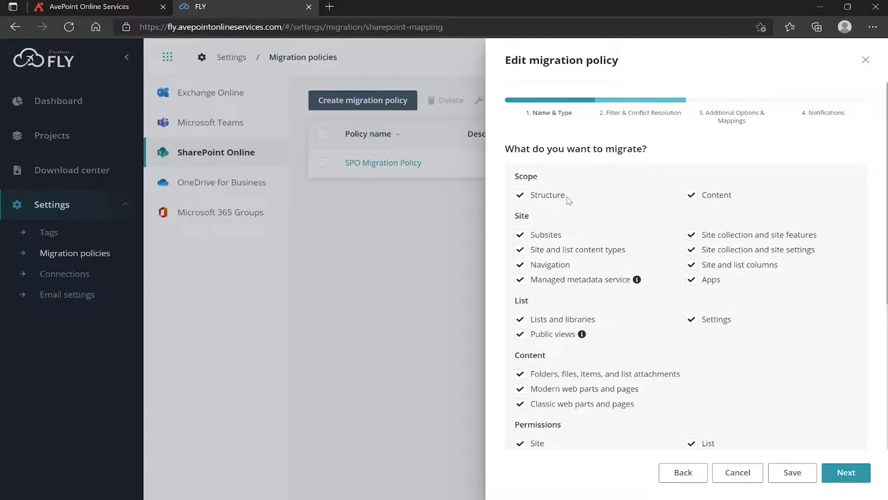
pyautogui.moveTo(596, 222)
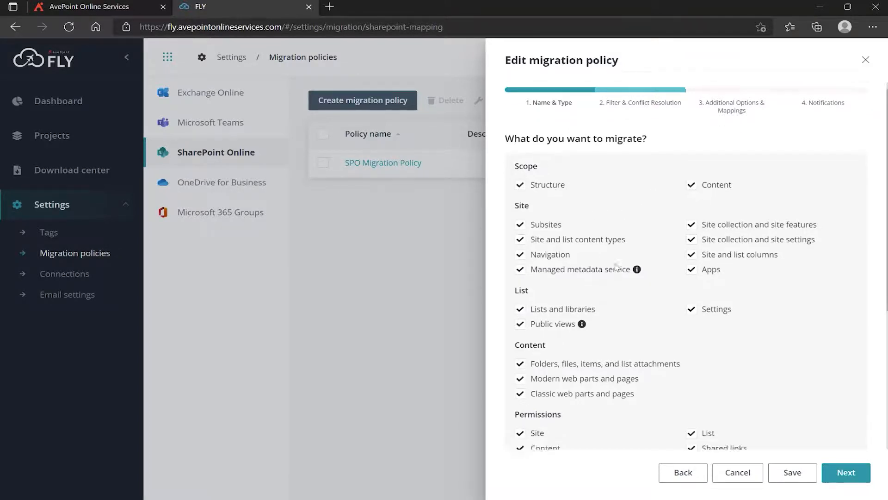
pyautogui.scroll(-3)
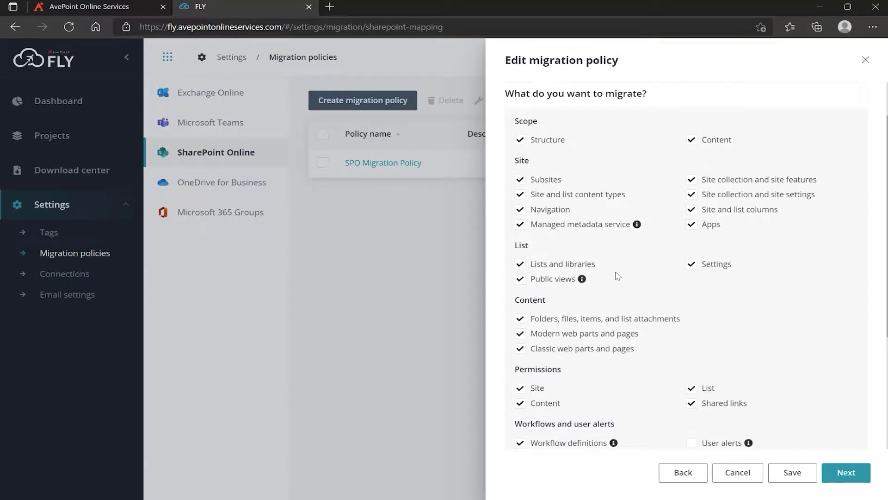
pyautogui.scroll(-3)
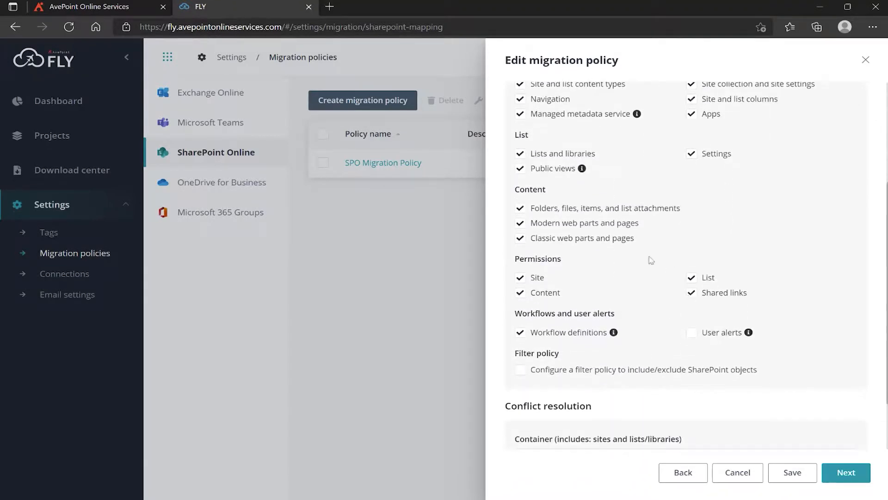
pyautogui.moveTo(633, 277)
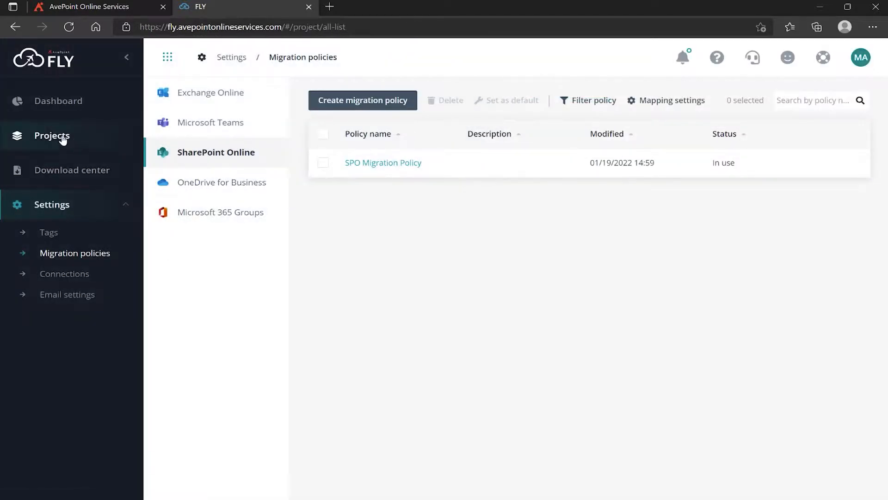
# - Reopen First Wave SPO Migration and view The Perspective's 2 warnings and 6 user errors
pyautogui.click(52, 135)
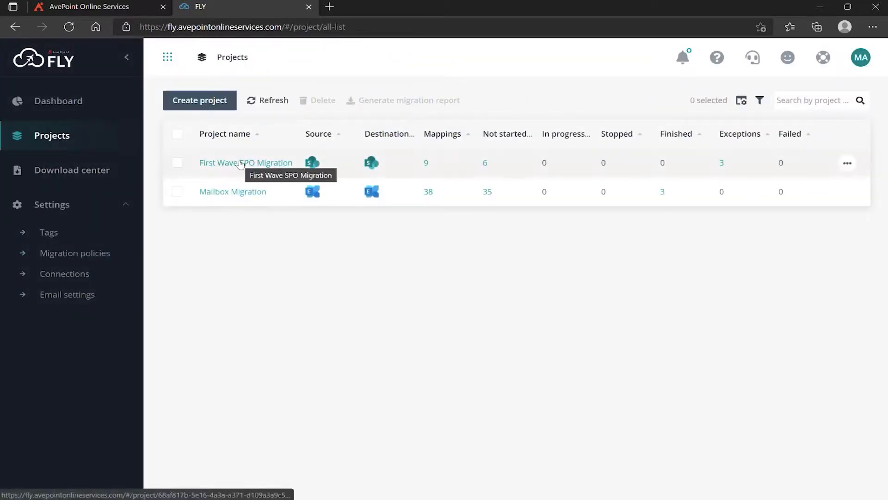
pyautogui.click(245, 162)
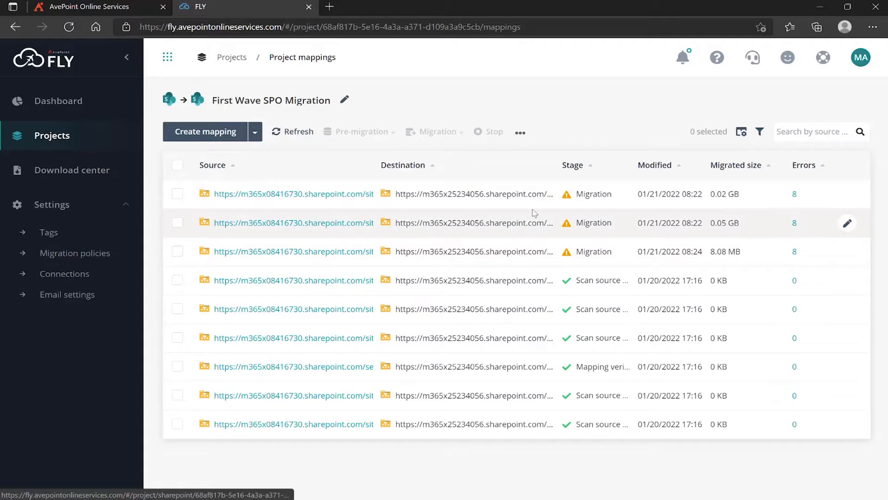
pyautogui.moveTo(315, 227)
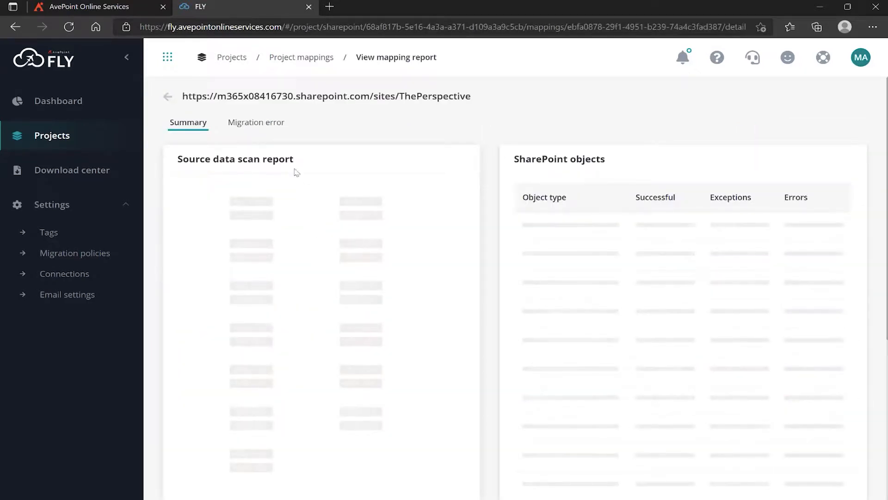
pyautogui.click(255, 122)
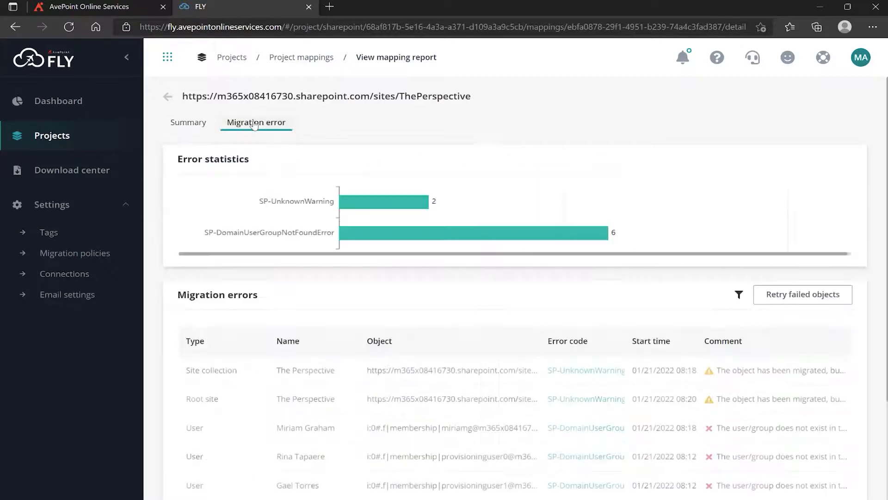
pyautogui.scroll(-3)
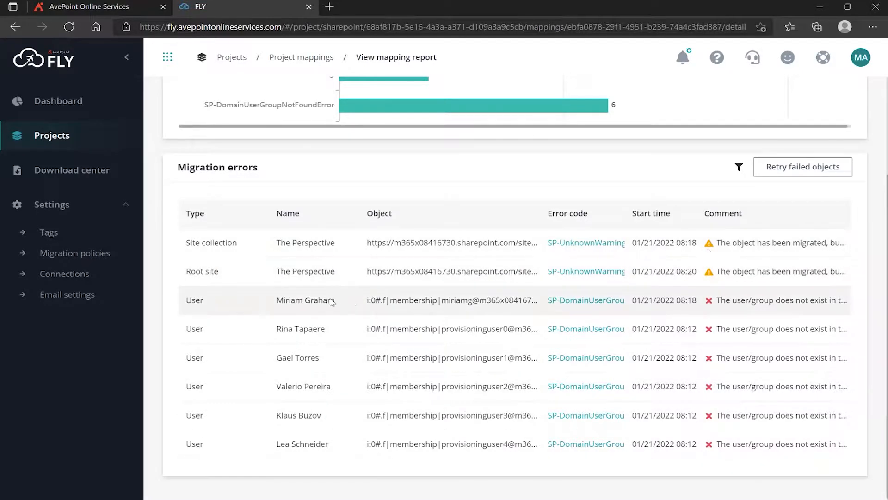
pyautogui.moveTo(365, 322)
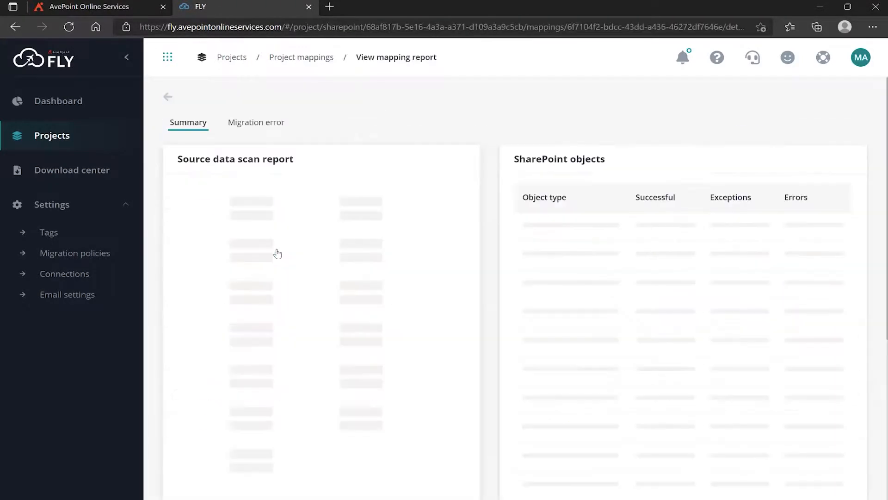
# - List Contoso Works' migration errors: 2 unknown warnings and 6 users/groups not found
pyautogui.click(255, 122)
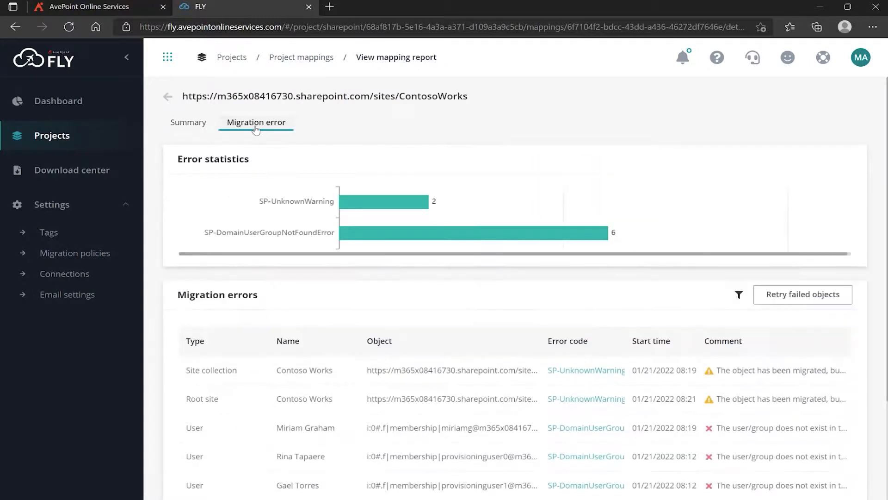
pyautogui.scroll(-3)
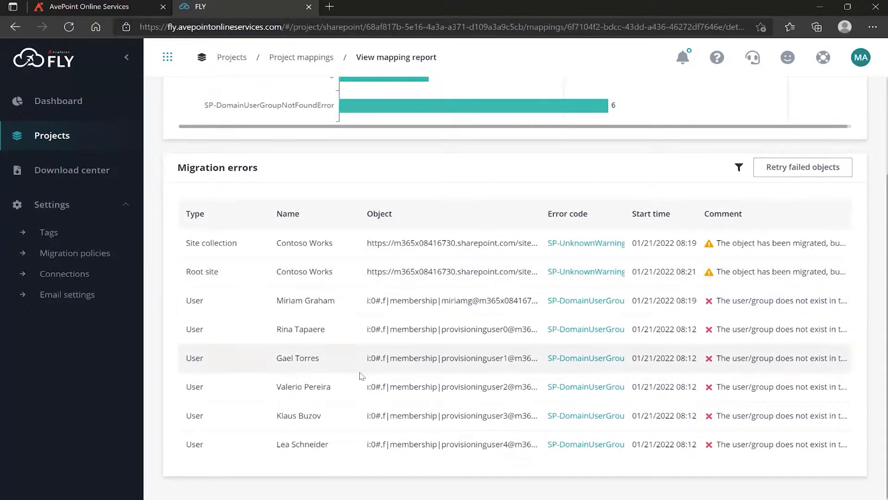
pyautogui.moveTo(324, 444)
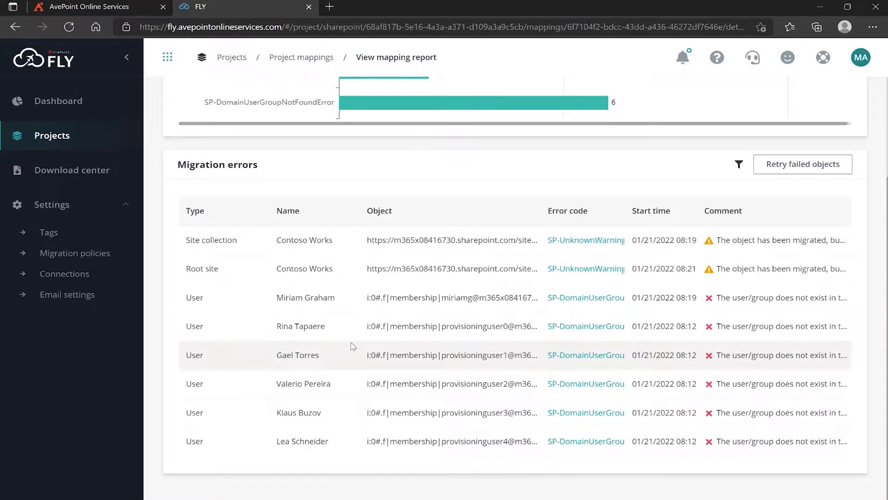
pyautogui.moveTo(512, 338)
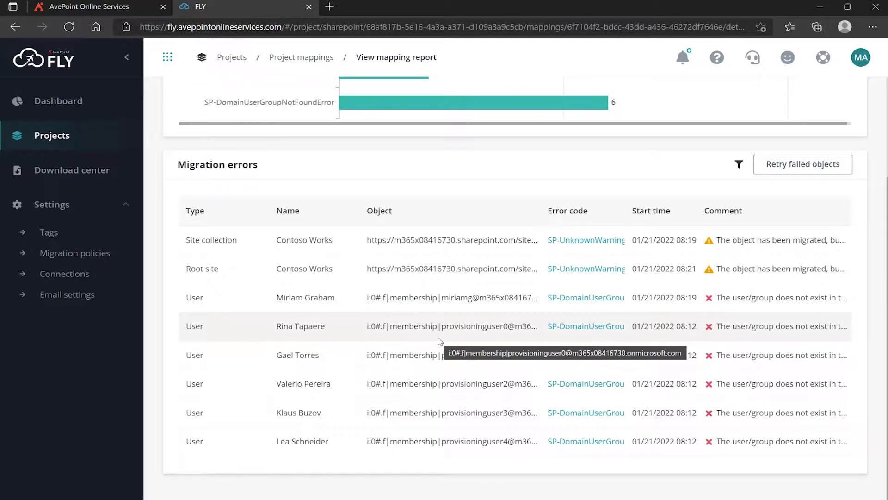
pyautogui.moveTo(403, 437)
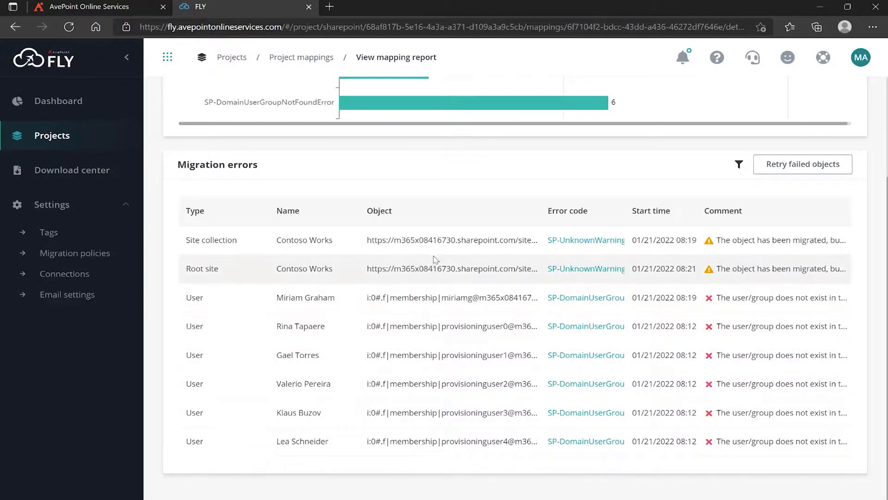
pyautogui.moveTo(422, 268)
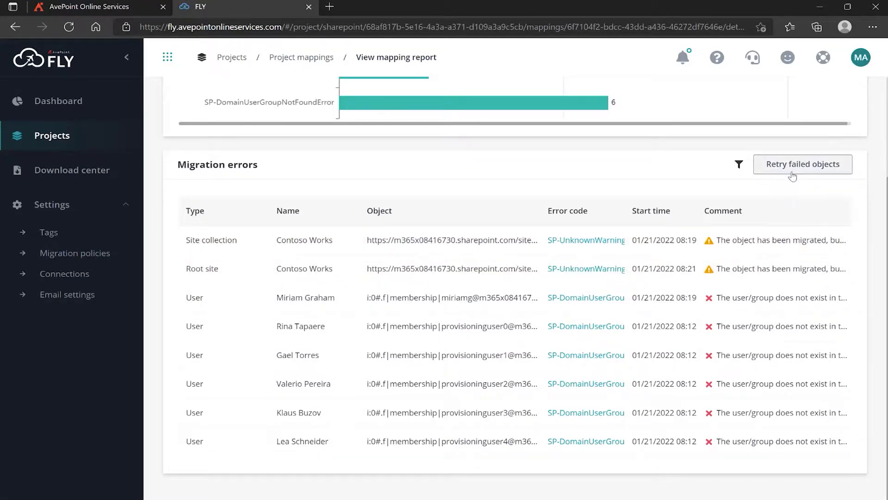
pyautogui.moveTo(540, 297)
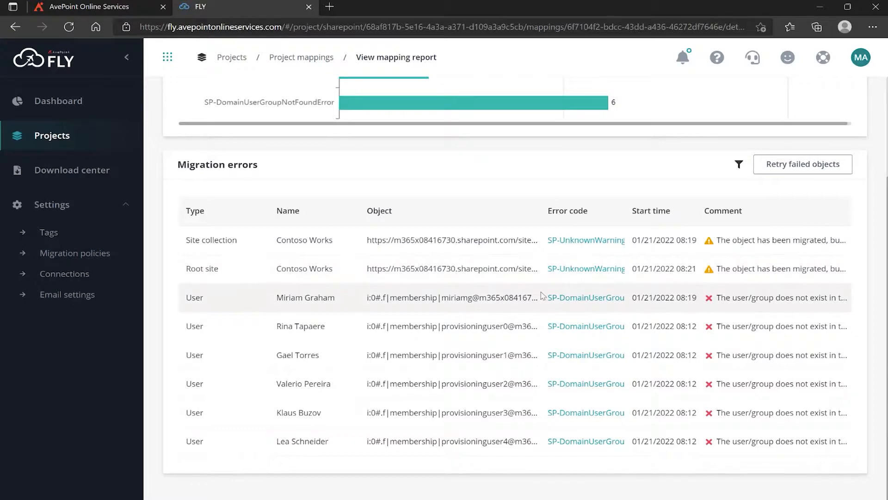
pyautogui.moveTo(390, 304)
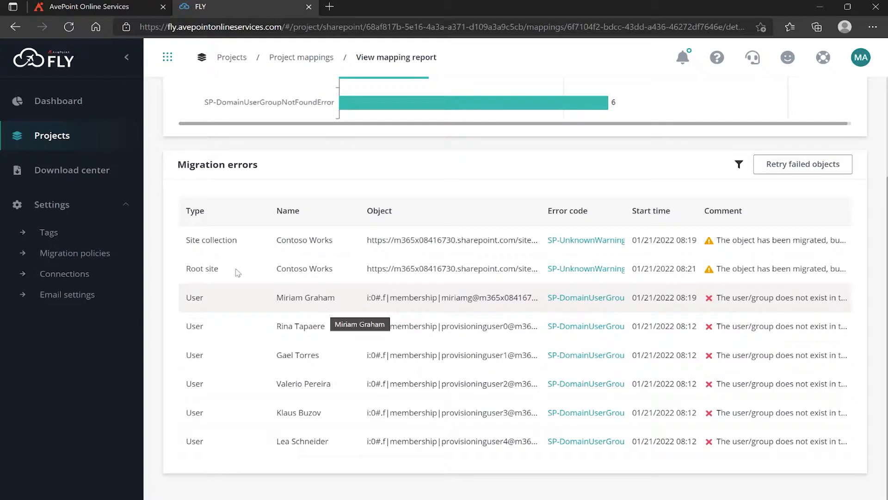
pyautogui.moveTo(75, 253)
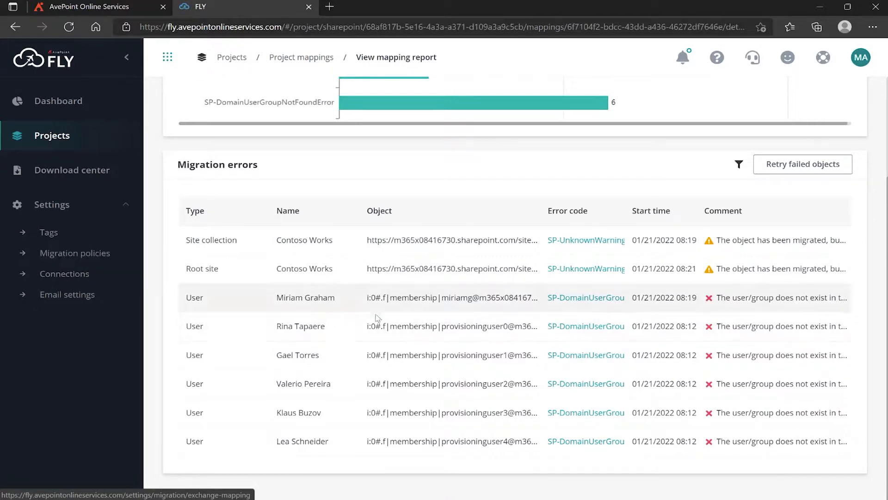
pyautogui.moveTo(417, 358)
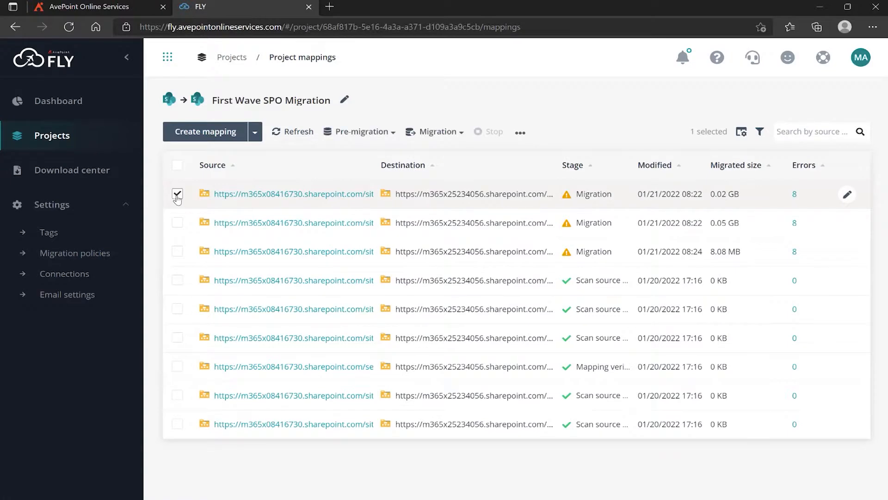
# - Check Retry failed objects in the first mapping's Migration menu, then return to Projects
pyautogui.click(435, 131)
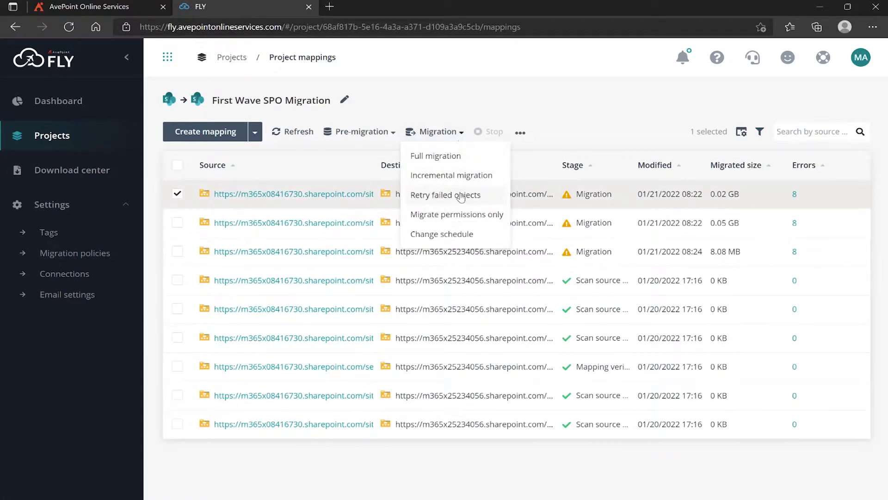
pyautogui.moveTo(446, 195)
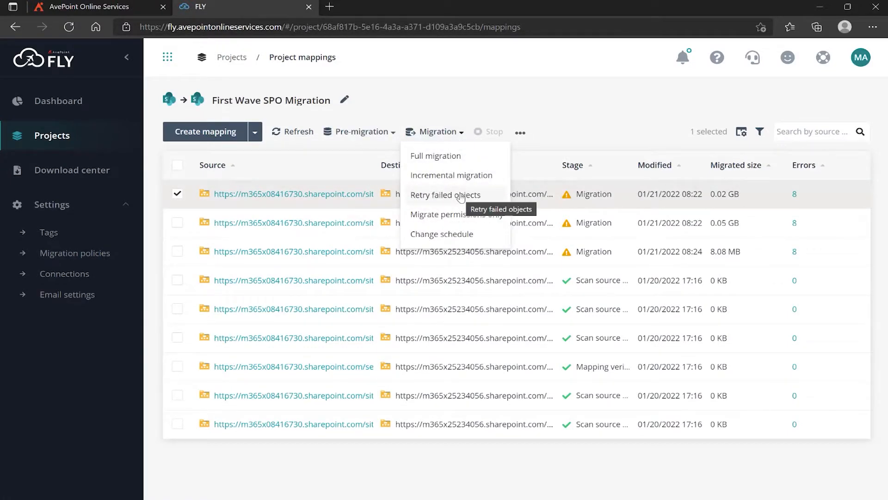
pyautogui.click(487, 95)
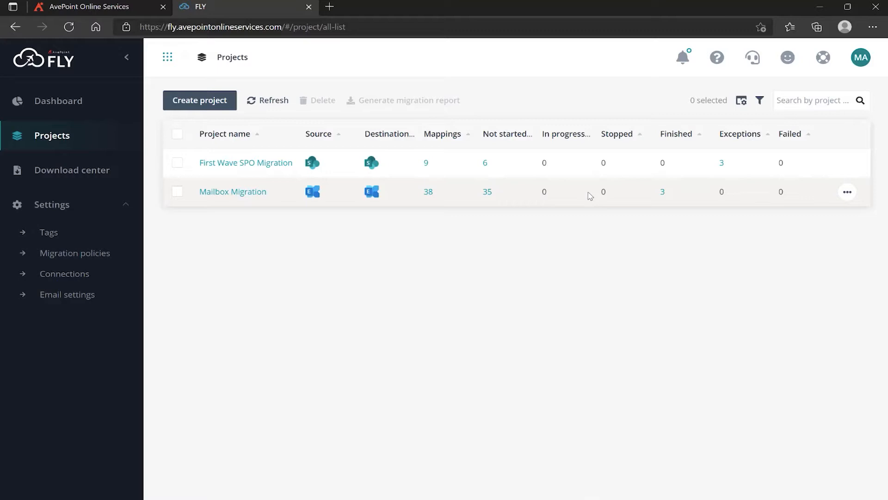
pyautogui.moveTo(749, 180)
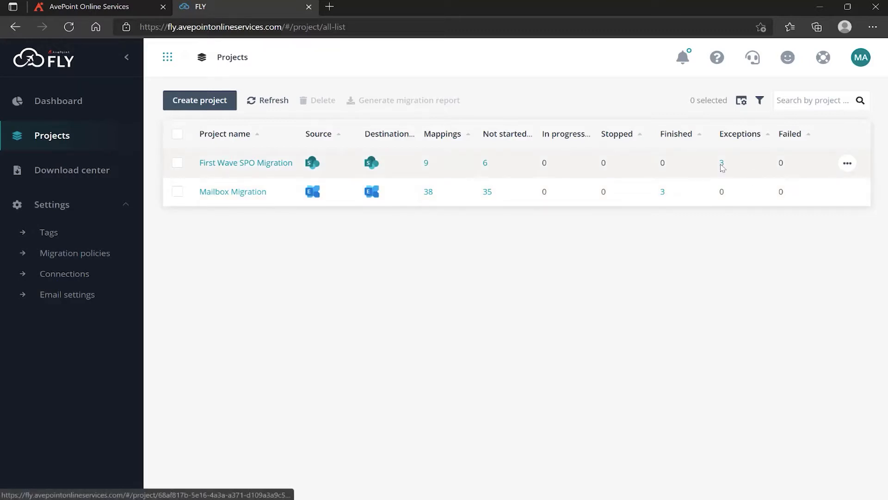
# - Filter to the 3 exception mappings and review Benefits' 2 warnings and 6 user errors
pyautogui.click(245, 163)
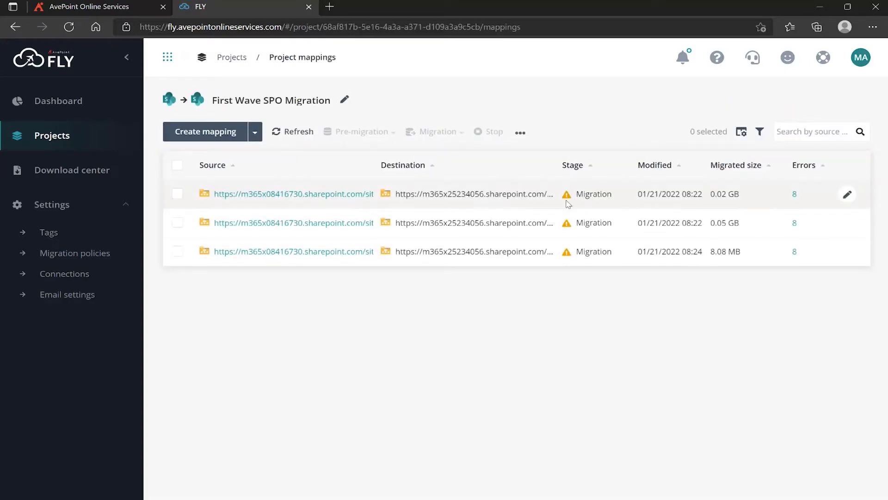
pyautogui.moveTo(350, 221)
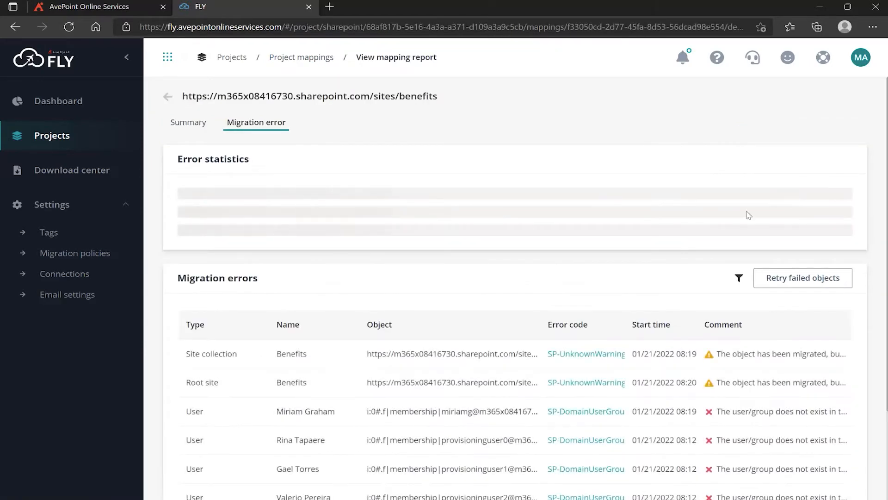
pyautogui.scroll(-3)
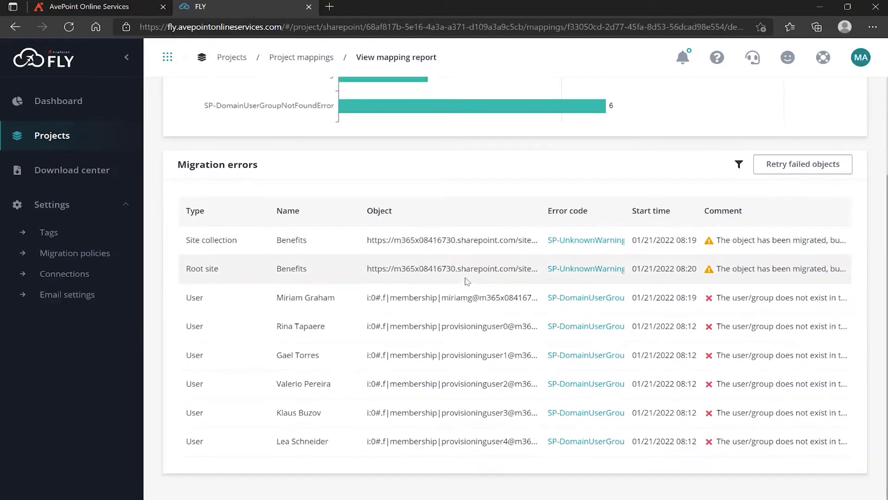